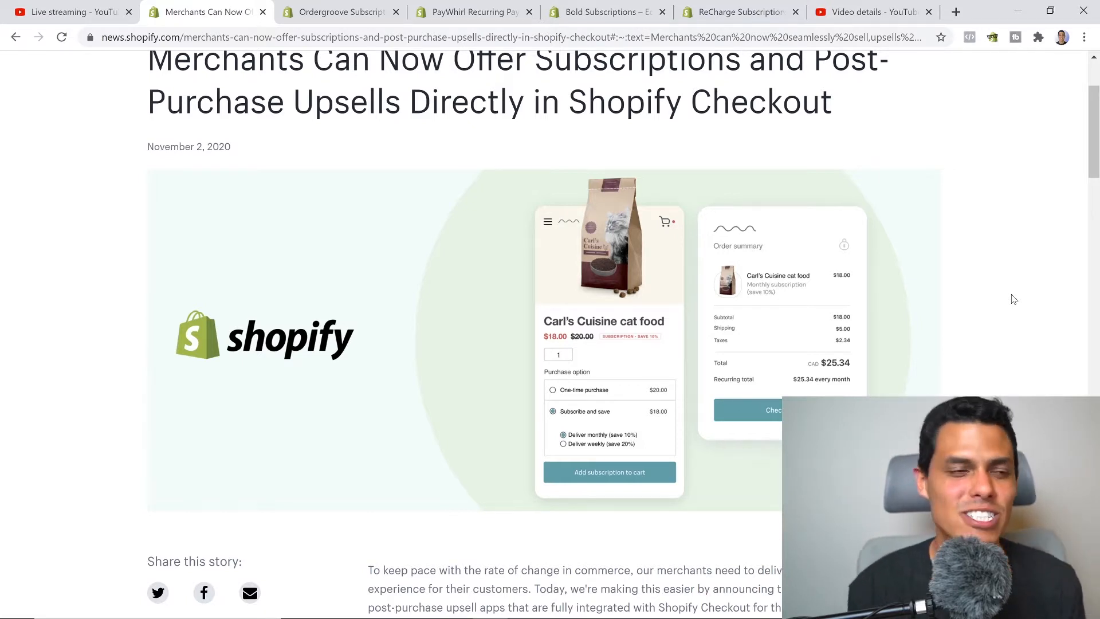
Scroll the subscriptions news article down to the embedded checkout demo video.
scroll(up, 3)
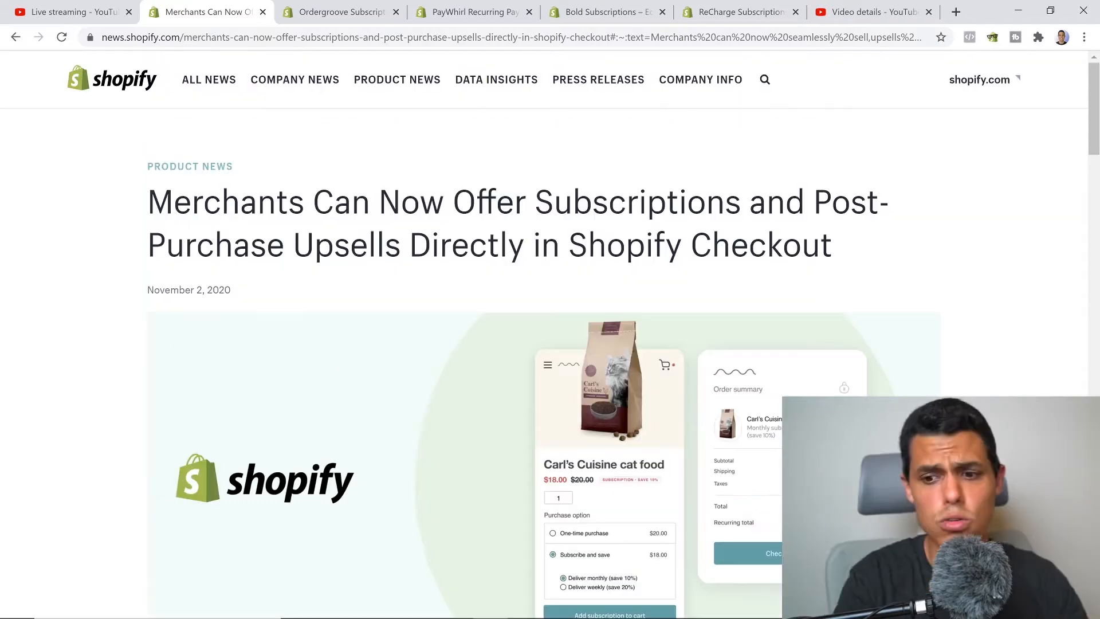
scroll(down, 3)
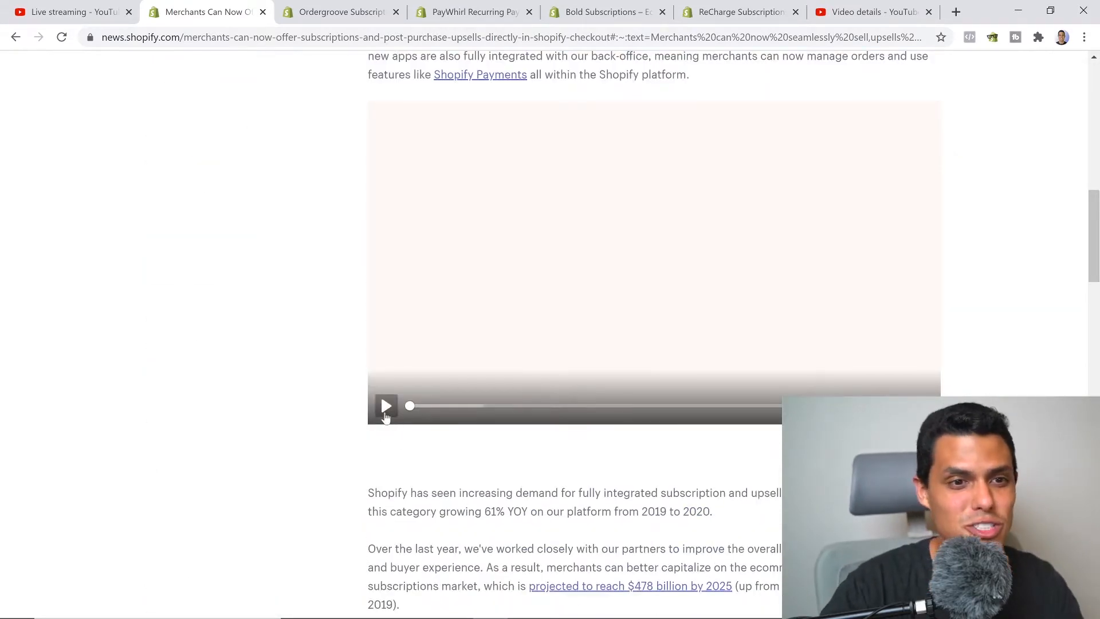
mouse_move(525, 419)
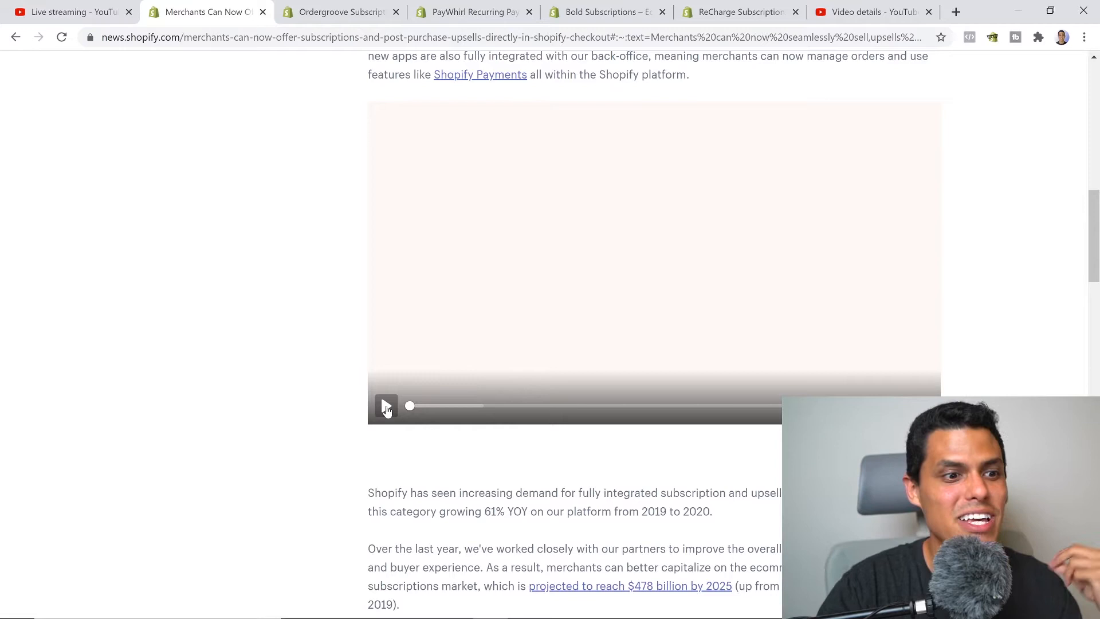
Play the checkout demo, pausing on the Carl's Cuisine dog food page, then resume to subscribe-and-save.
click(386, 407)
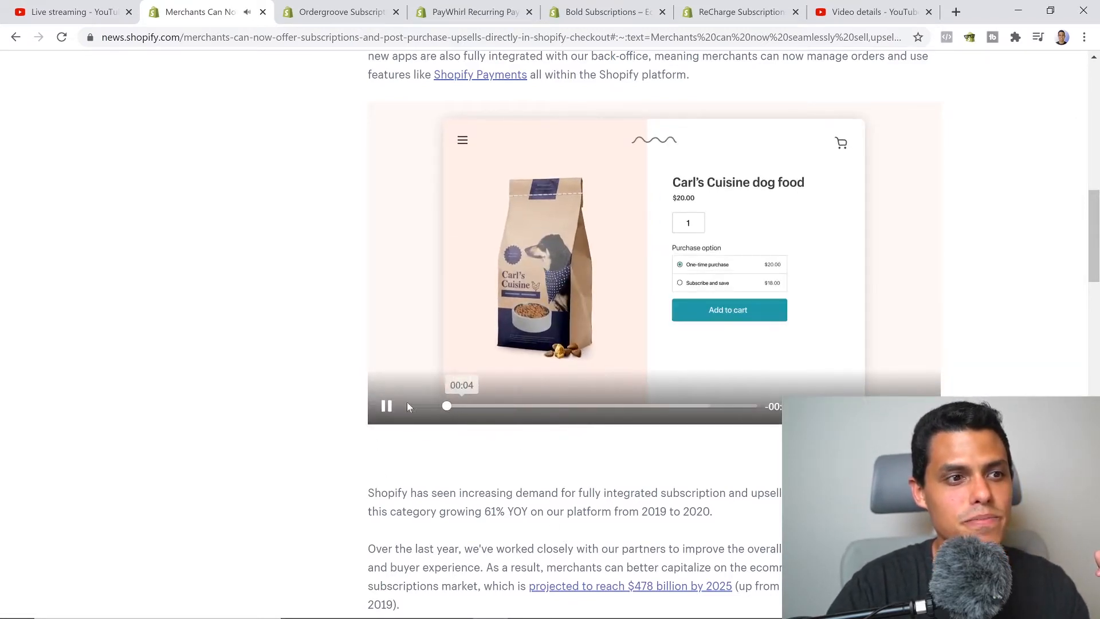
click(387, 406)
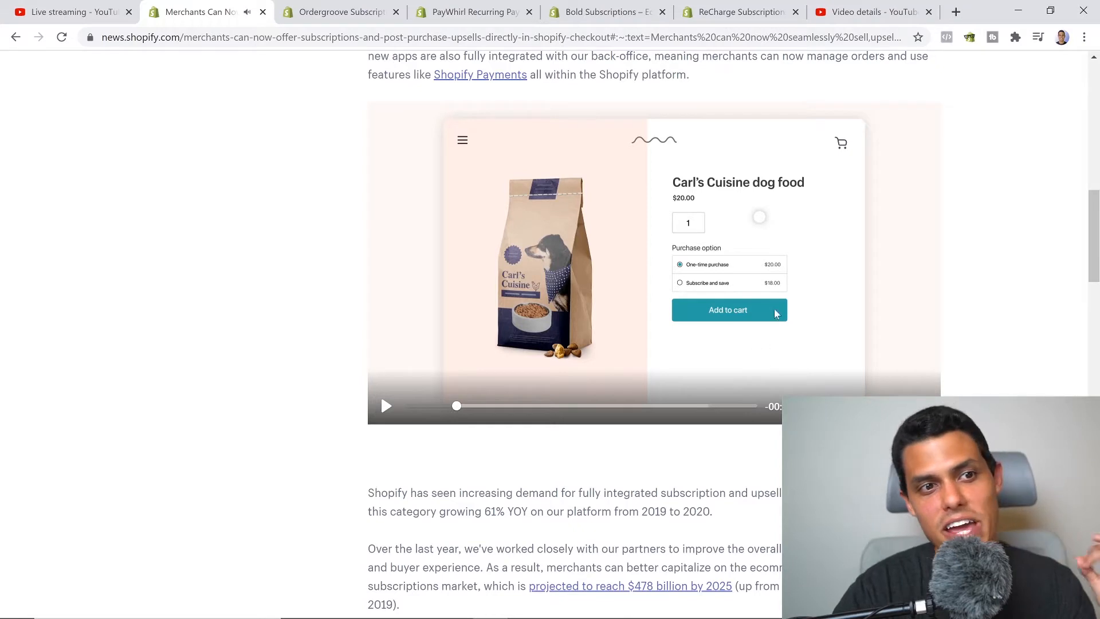
mouse_move(796, 273)
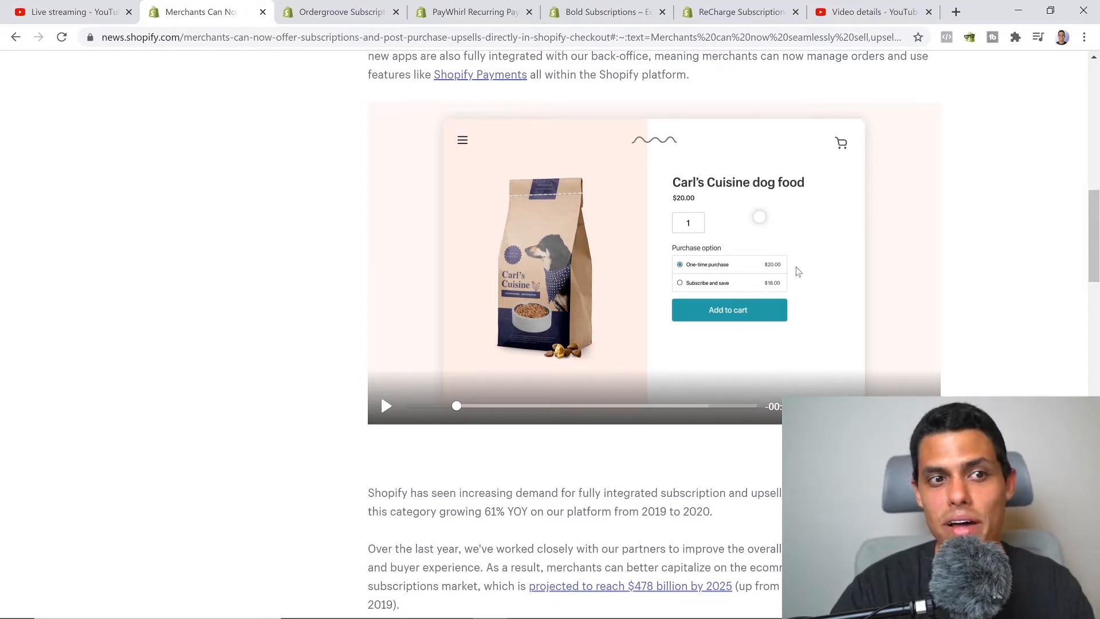
mouse_move(717, 300)
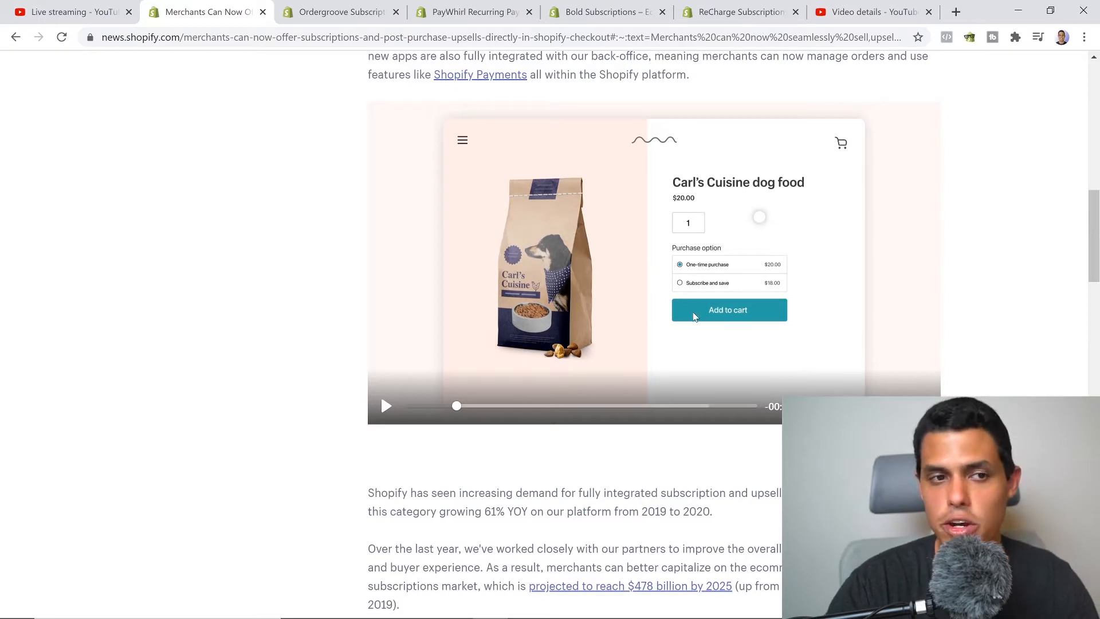
mouse_move(745, 342)
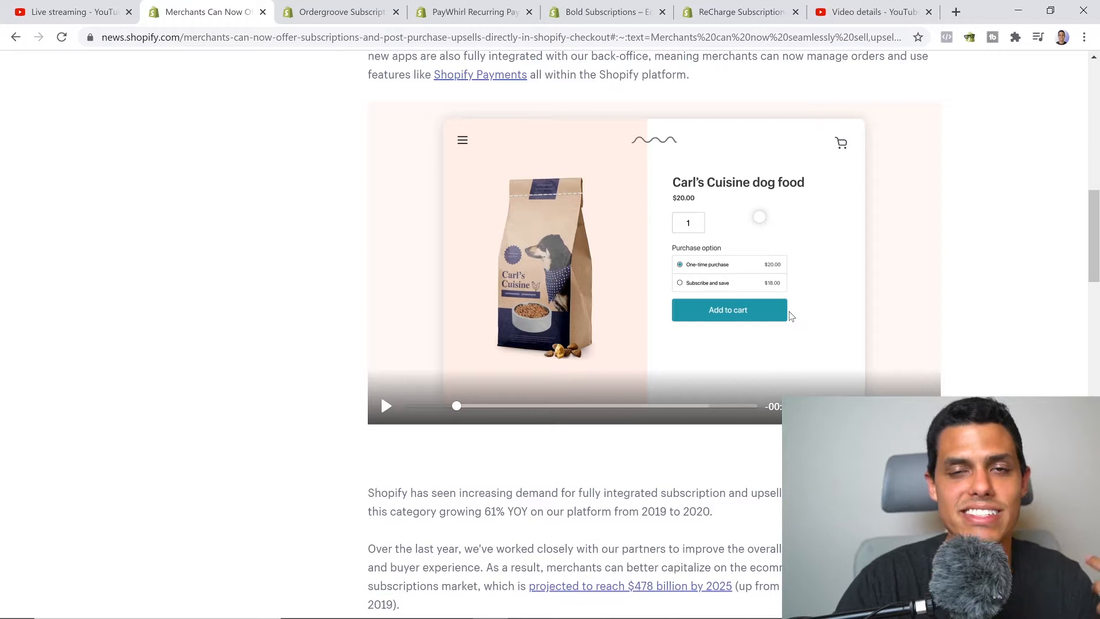
click(387, 406)
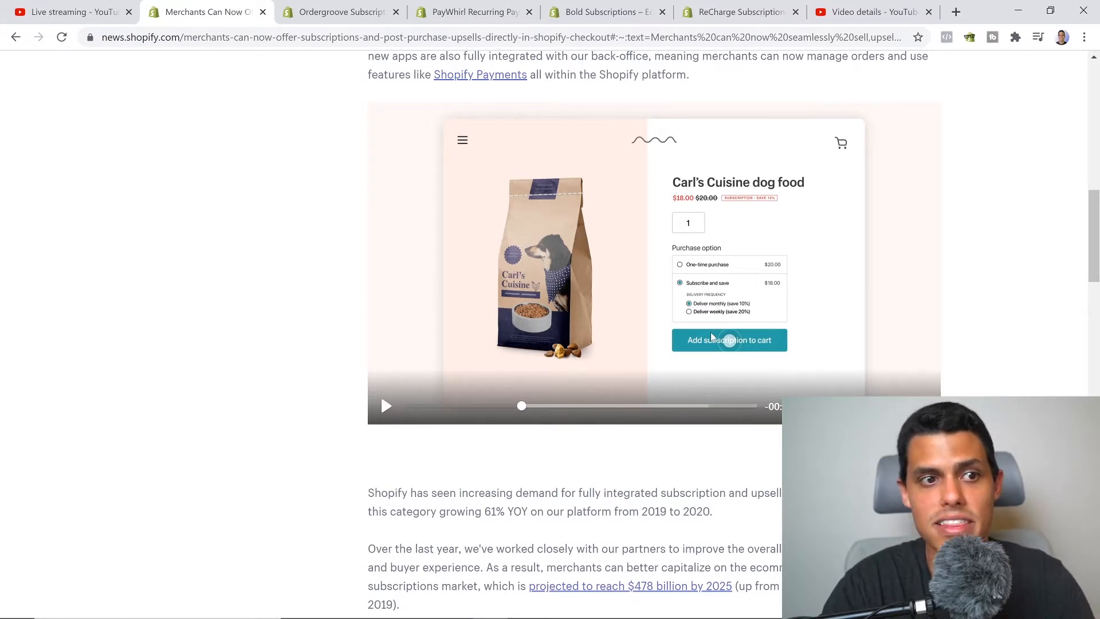
mouse_move(725, 318)
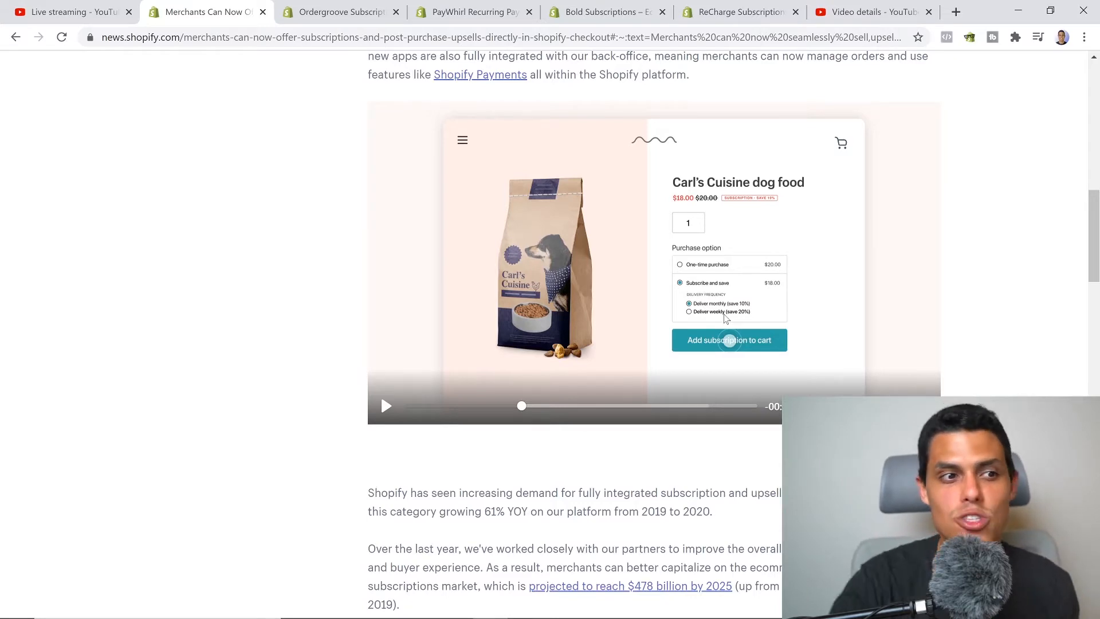
Let the demo reach the order confirmation with the $25.34 monthly subscription, glancing at the new apps list.
scroll(up, 3)
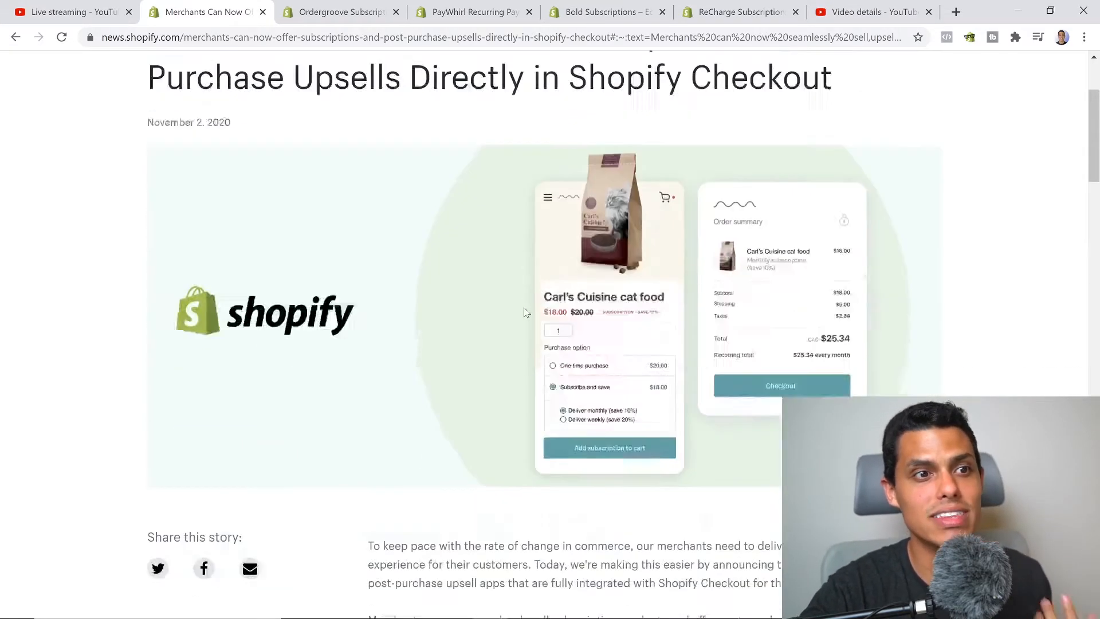
scroll(down, 3)
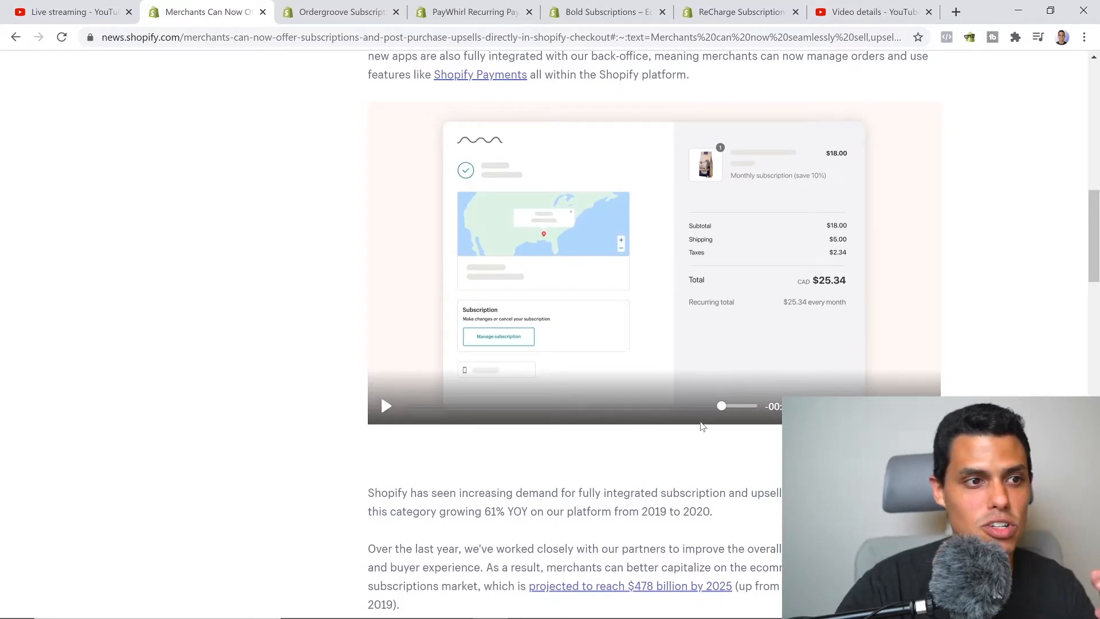
mouse_move(733, 428)
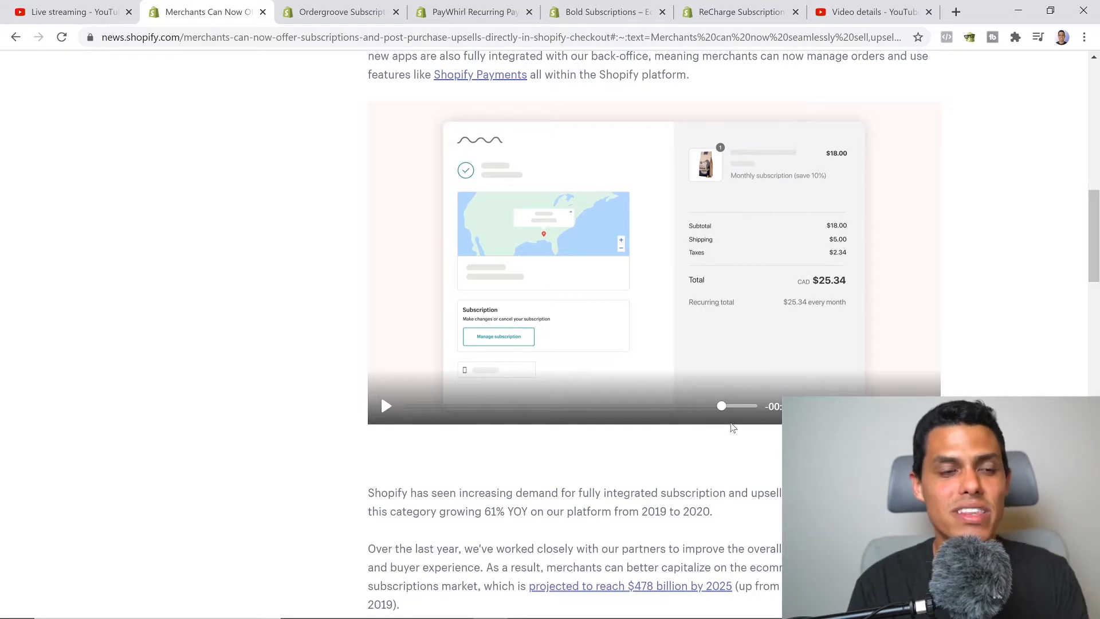
mouse_move(772, 192)
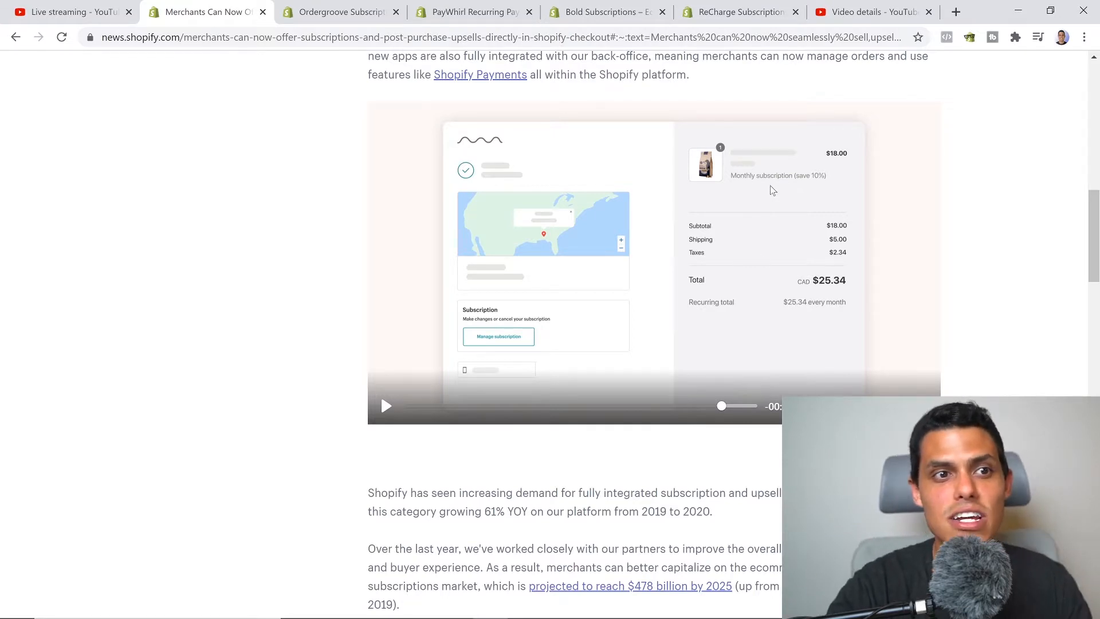
mouse_move(792, 204)
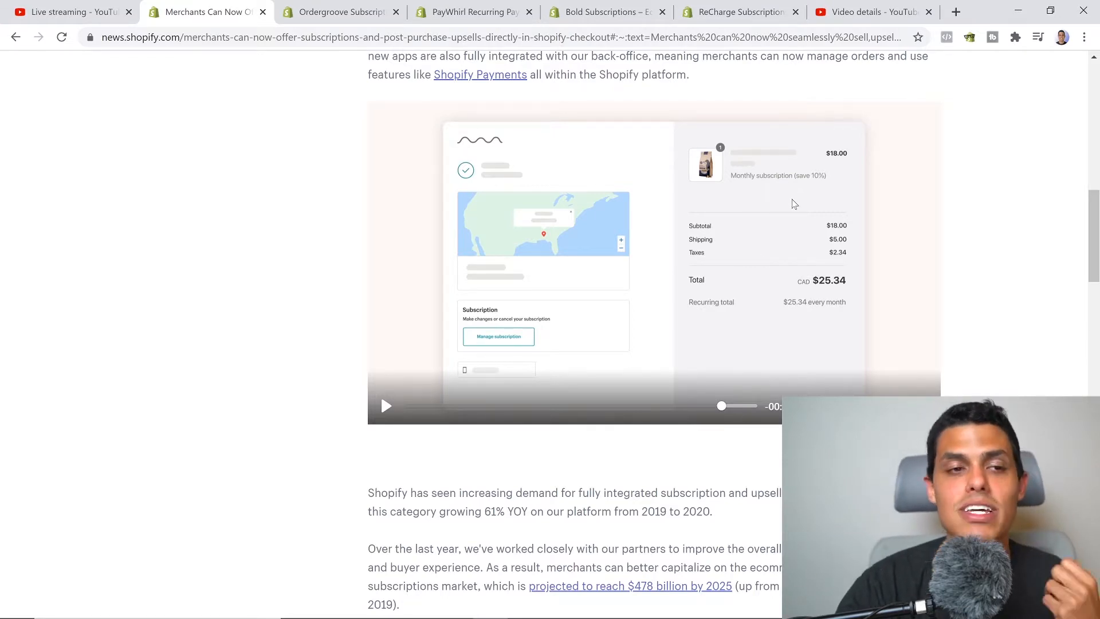
scroll(down, 3)
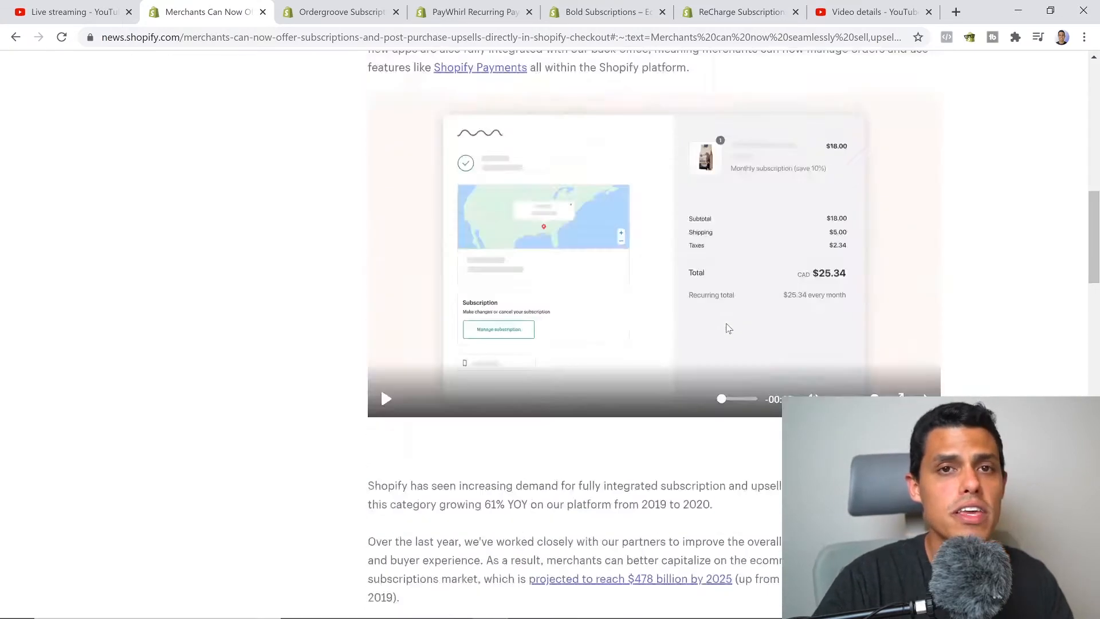
scroll(up, 3)
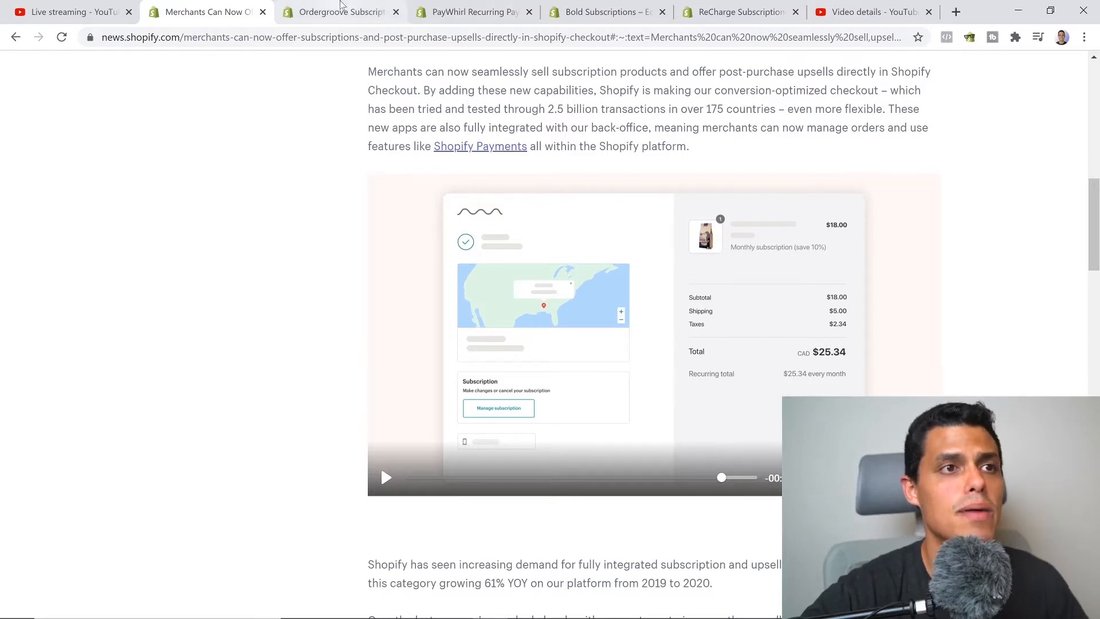
scroll(down, 3)
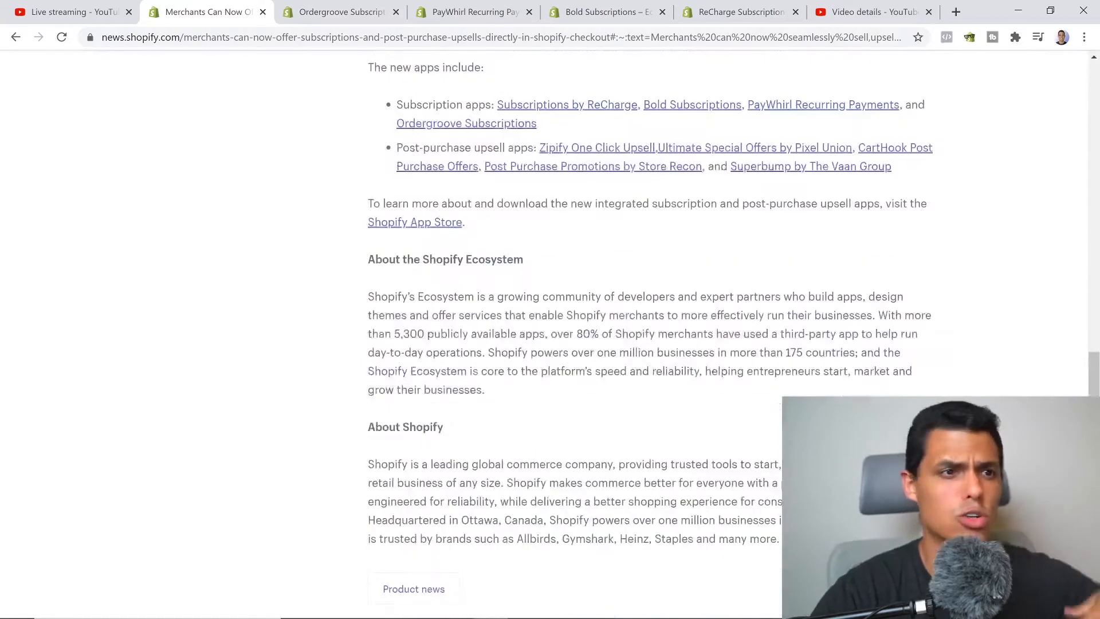
scroll(up, 3)
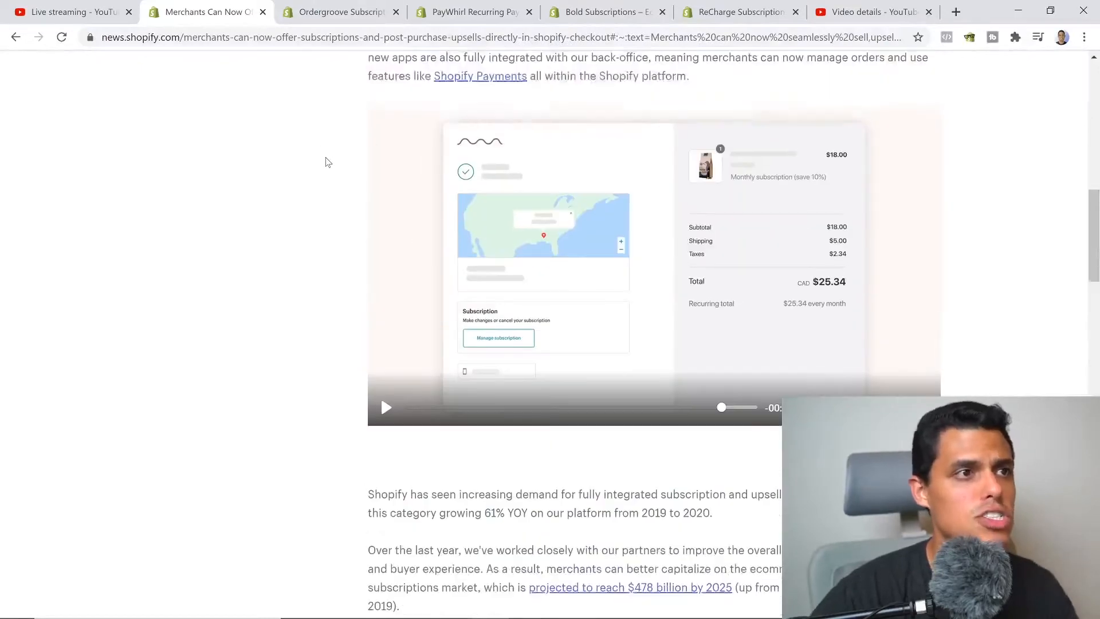
Switch to the Ordergroove Subscriptions listing and browse down to its media gallery and pricing.
click(341, 11)
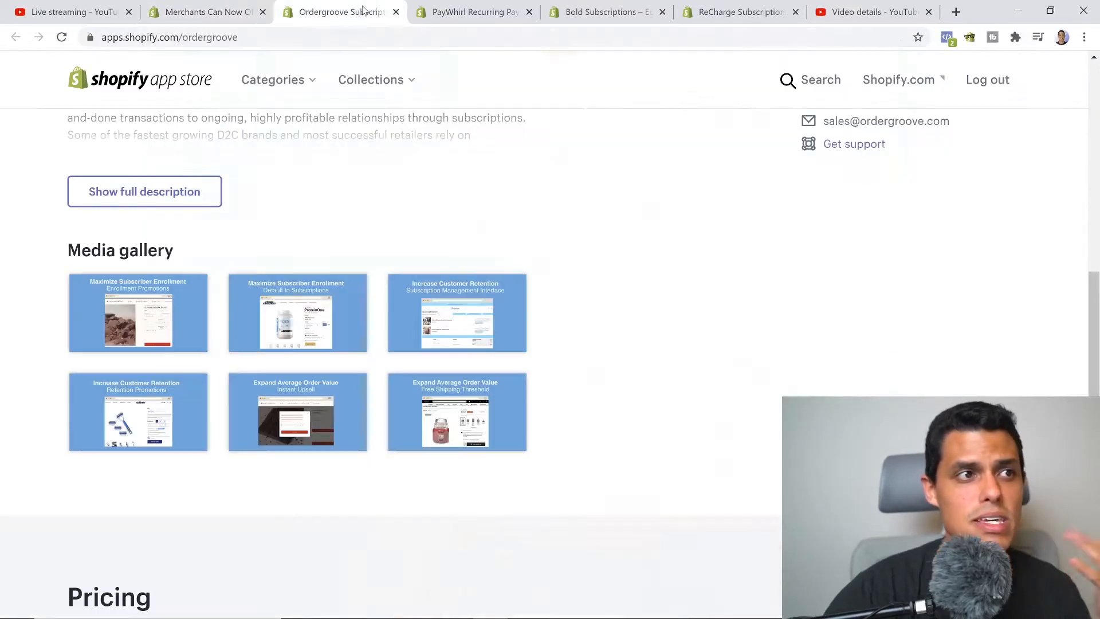
scroll(up, 3)
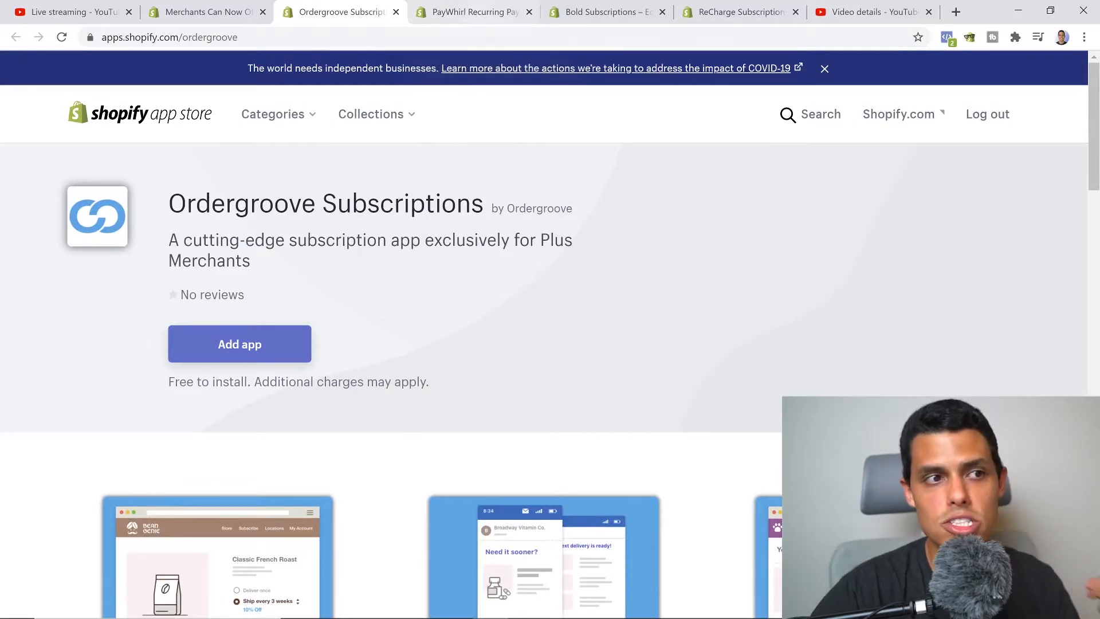
mouse_move(495, 353)
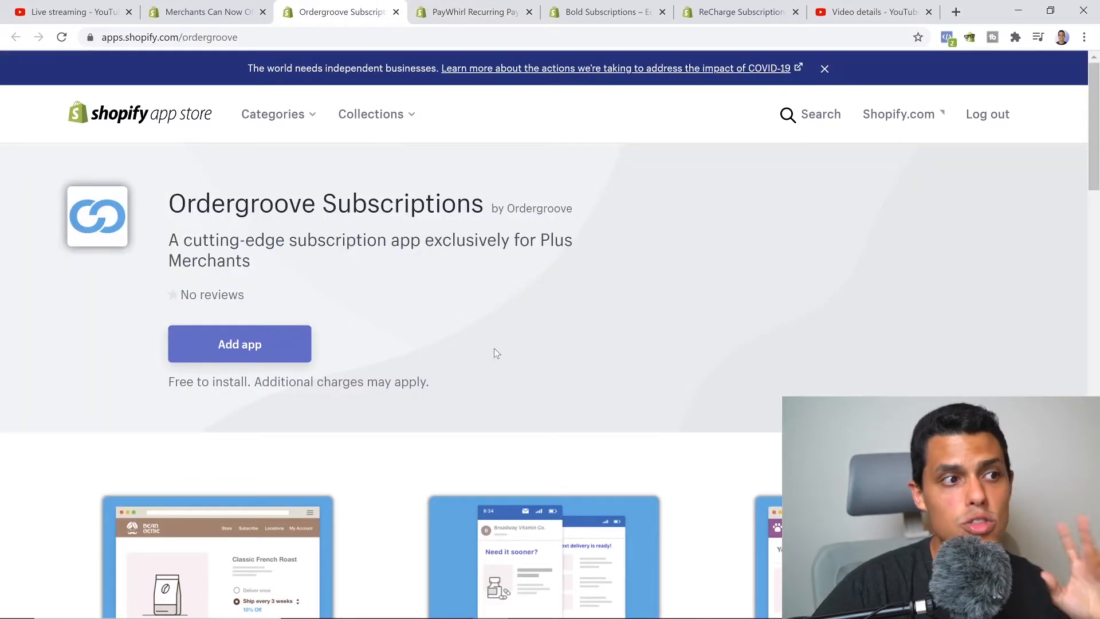
mouse_move(561, 263)
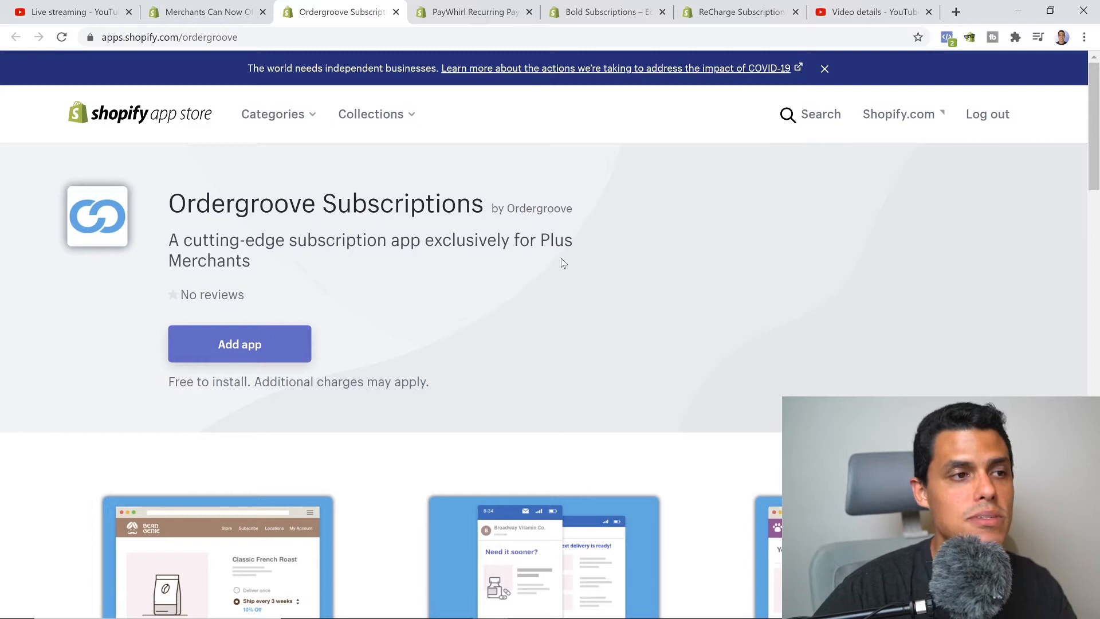
mouse_move(508, 385)
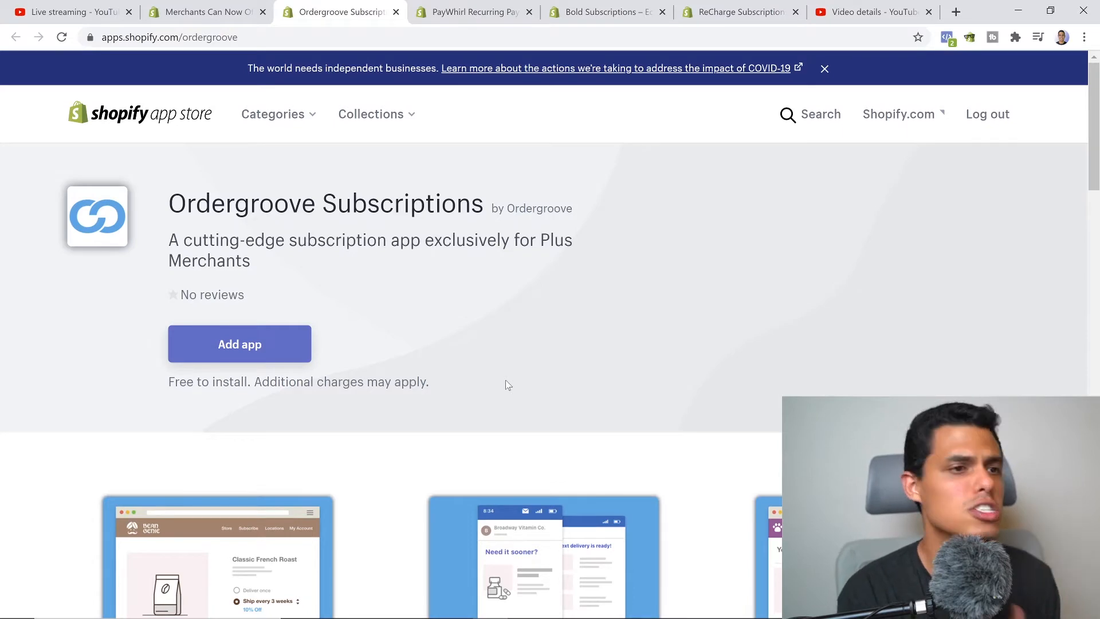
scroll(down, 3)
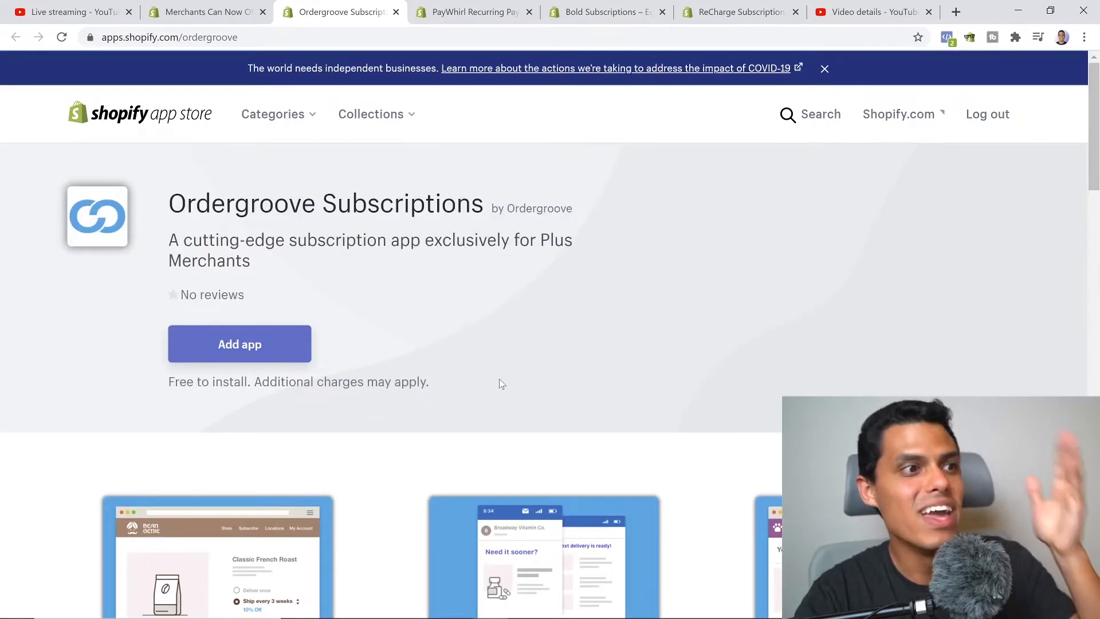
scroll(down, 3)
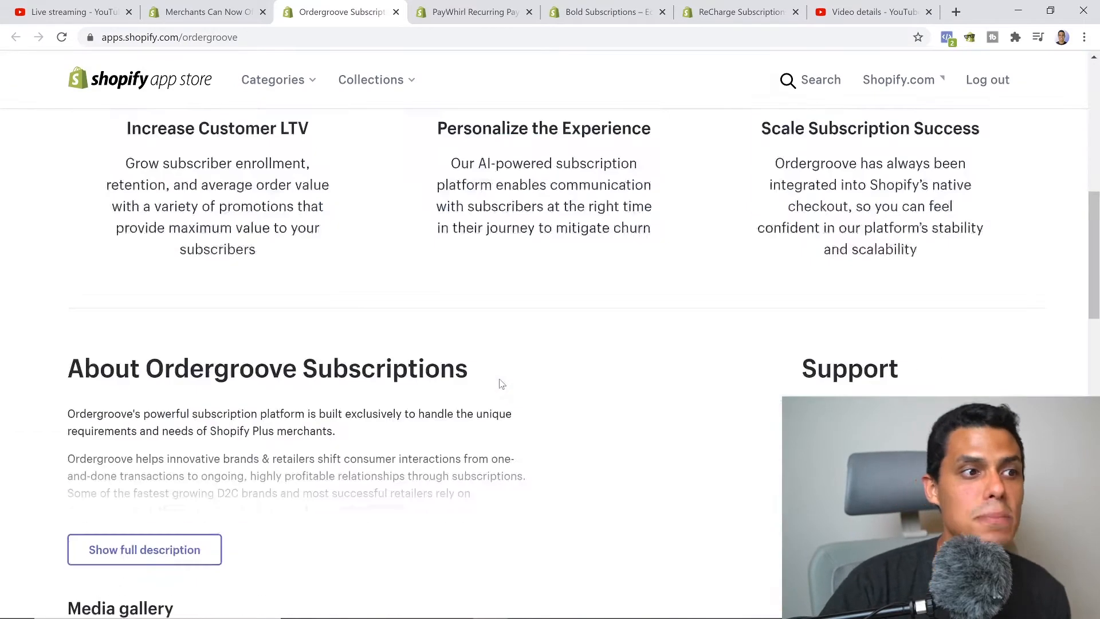
scroll(up, 3)
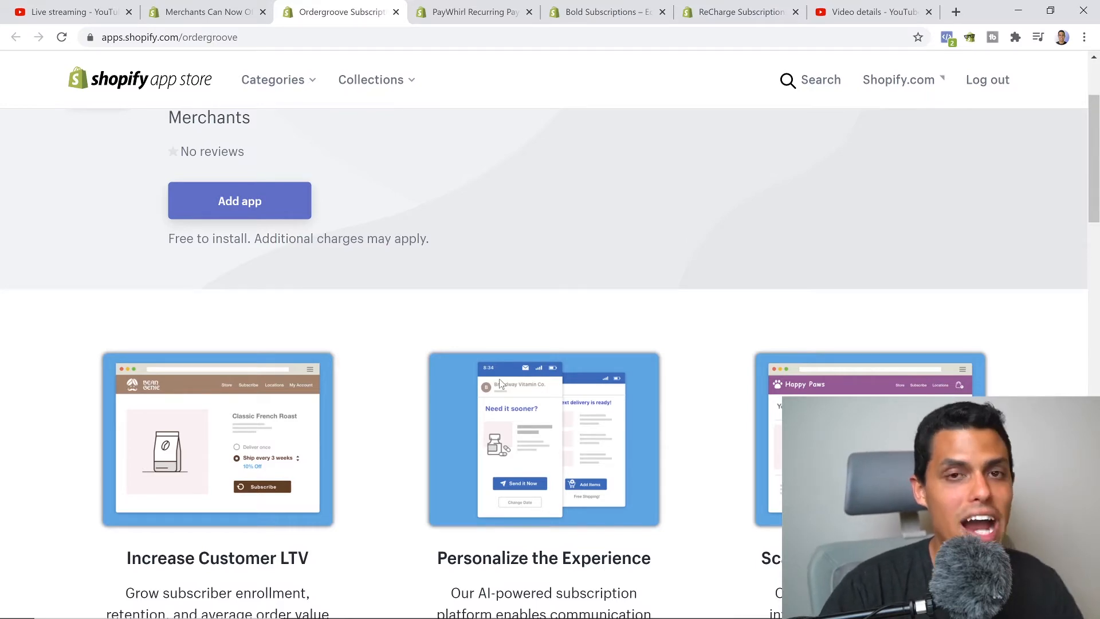
scroll(down, 3)
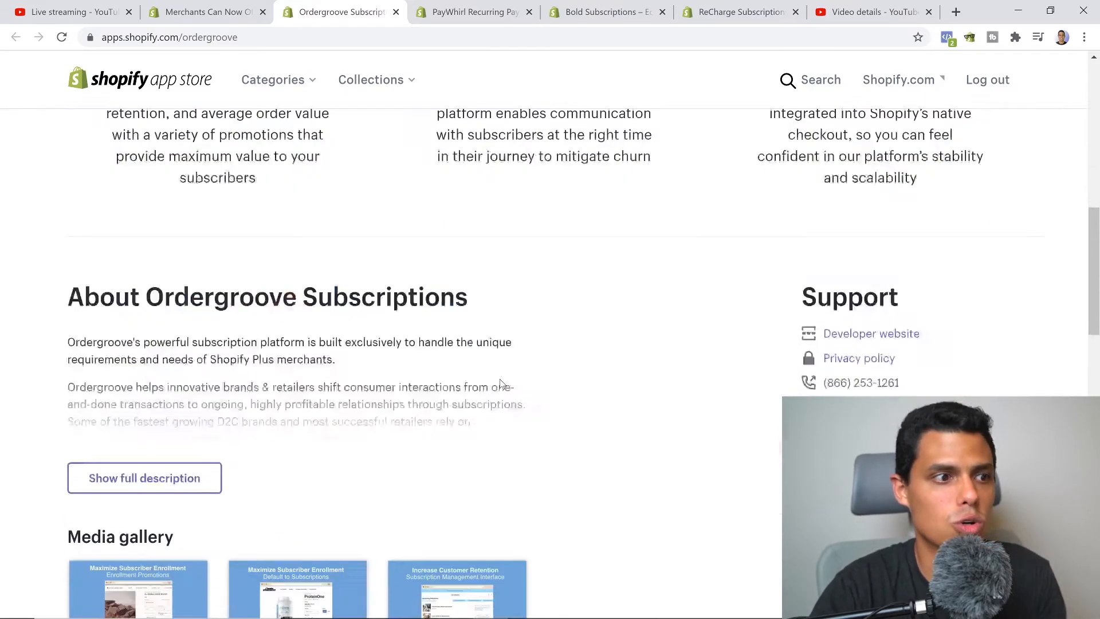
scroll(up, 3)
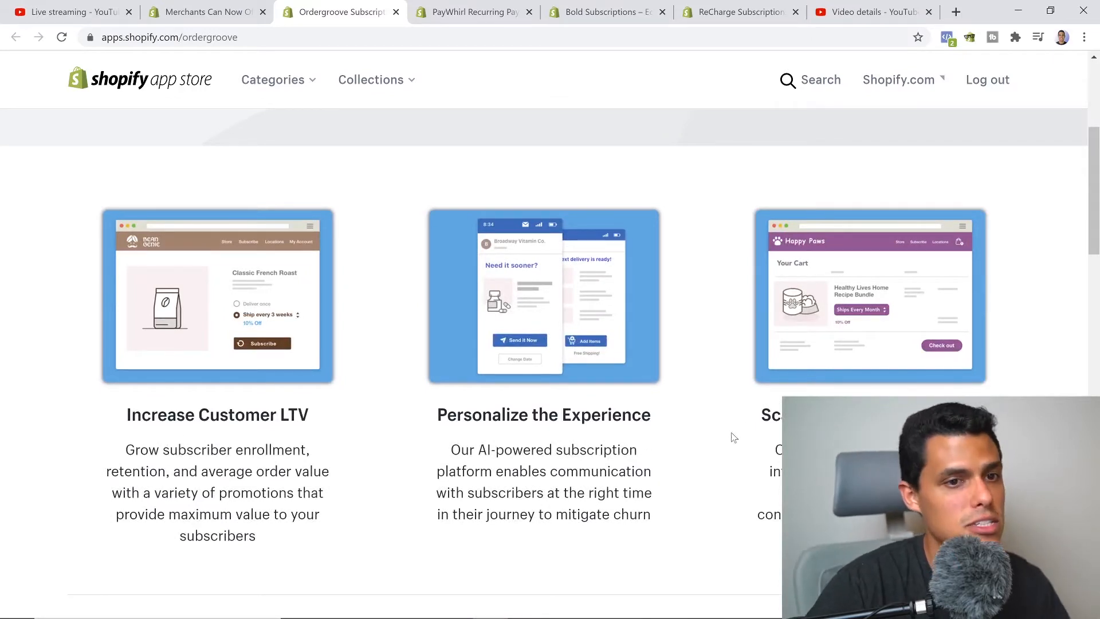
scroll(up, 3)
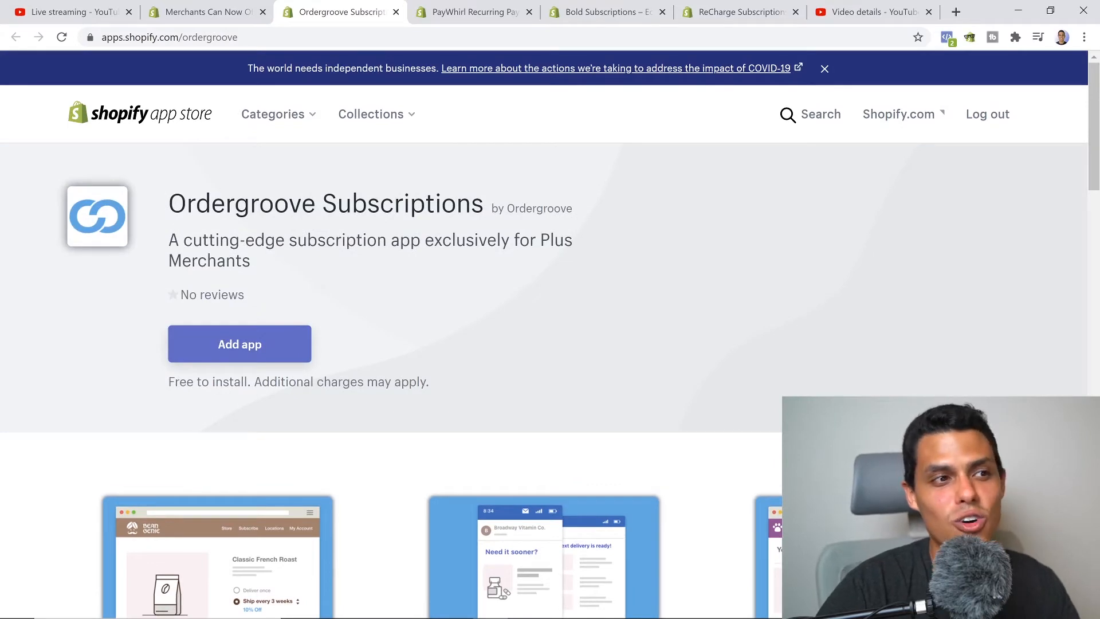
scroll(down, 3)
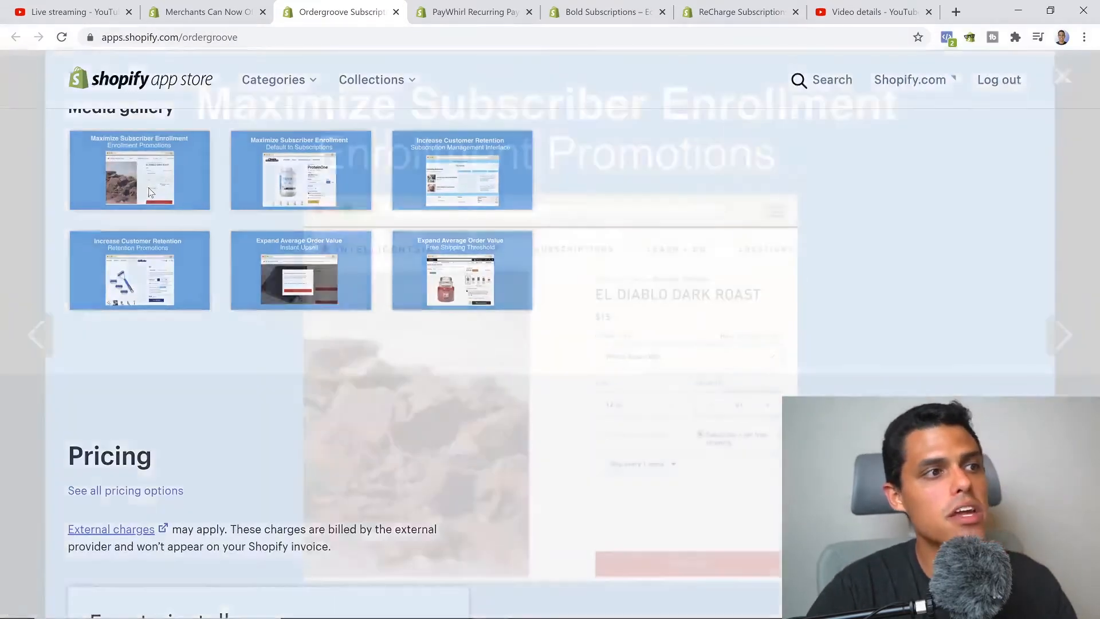
Page through Ordergroove's screenshots: Default to Subscriptions, management interface, Retention Promotions.
click(139, 170)
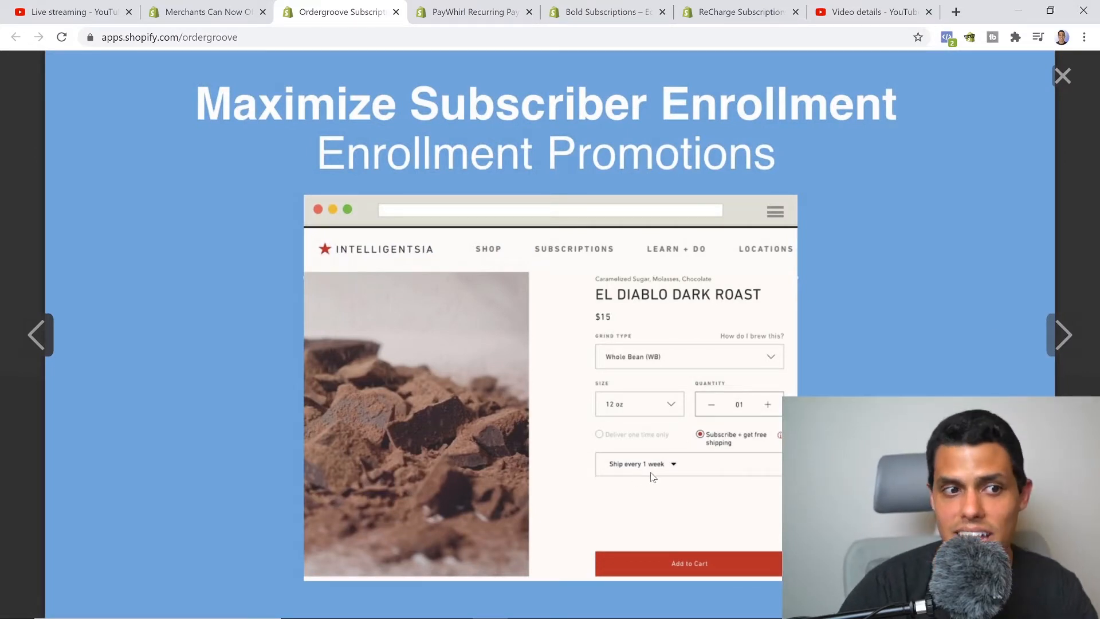
mouse_move(1062, 349)
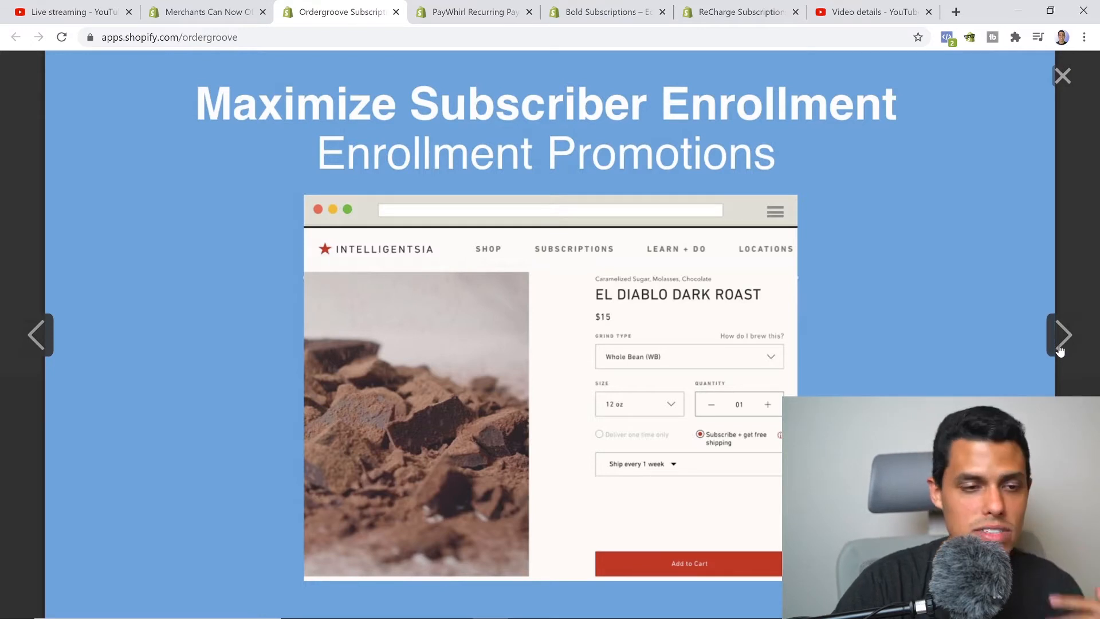
click(1064, 334)
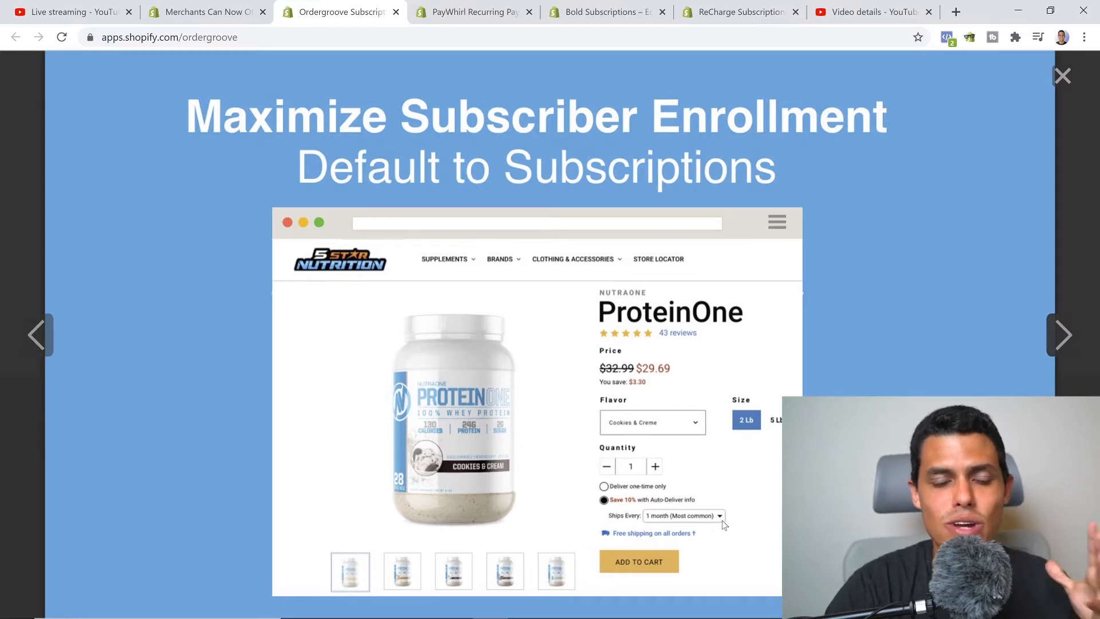
mouse_move(123, 358)
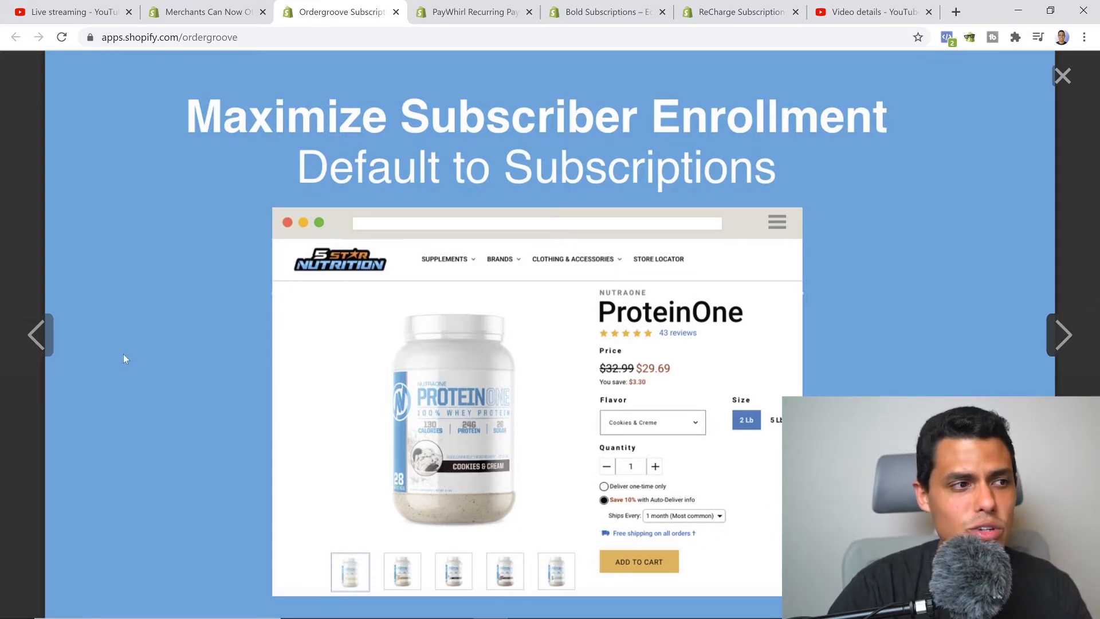
click(1064, 335)
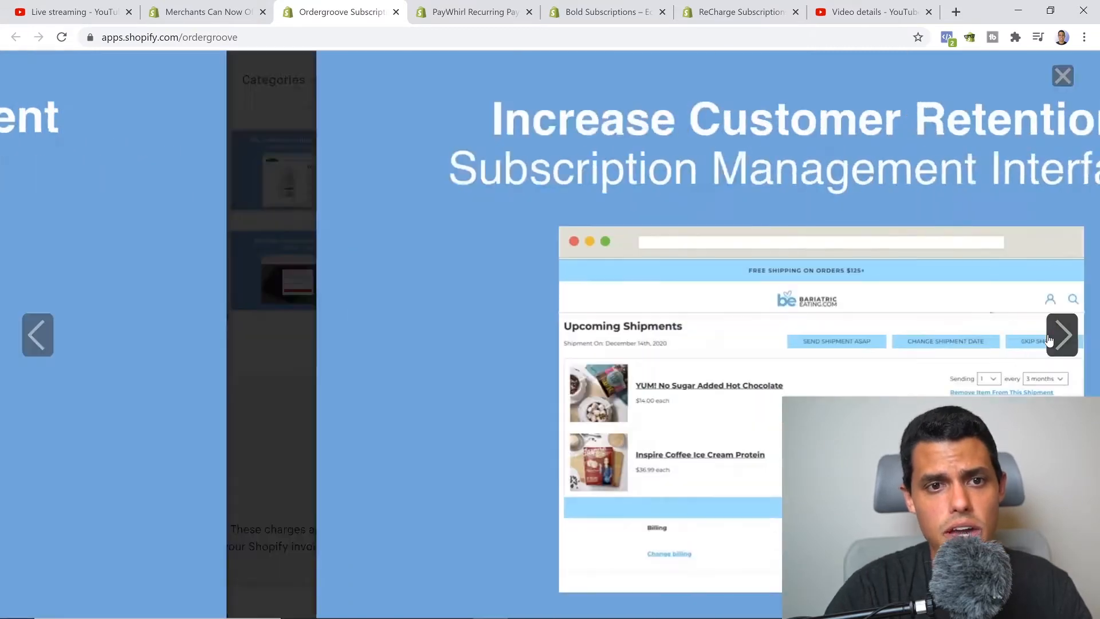
click(1062, 335)
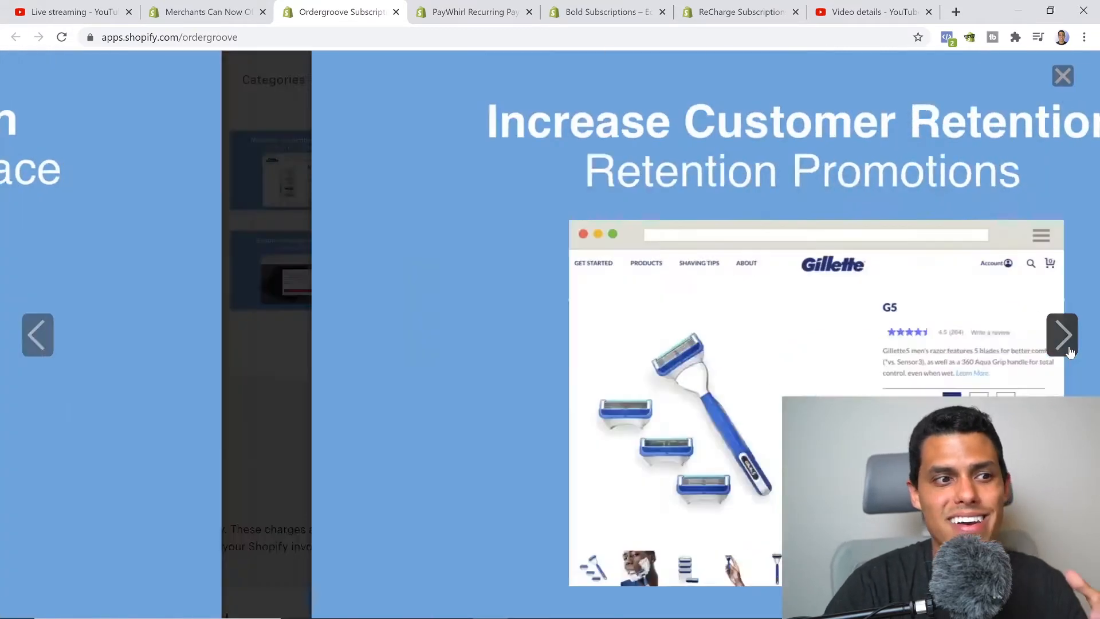
click(1061, 335)
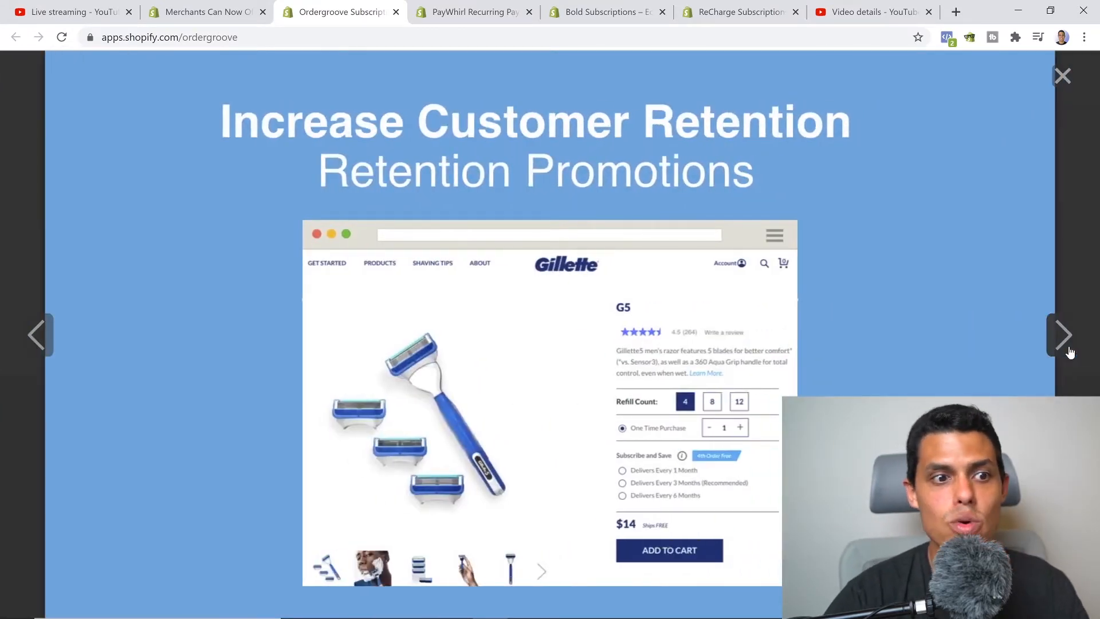
mouse_move(492, 510)
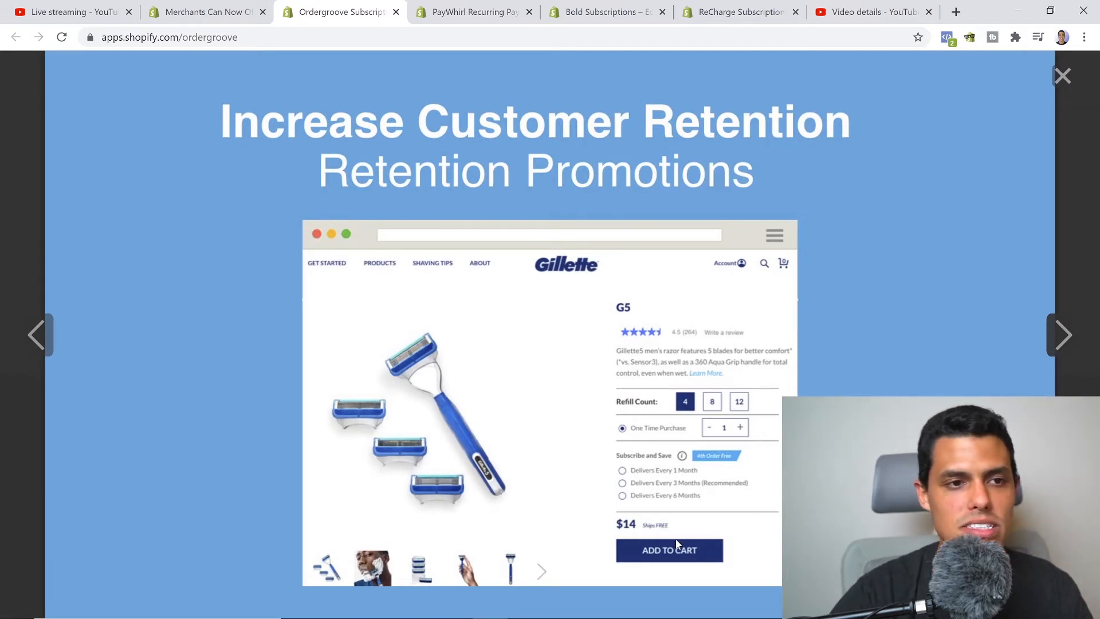
mouse_move(954, 208)
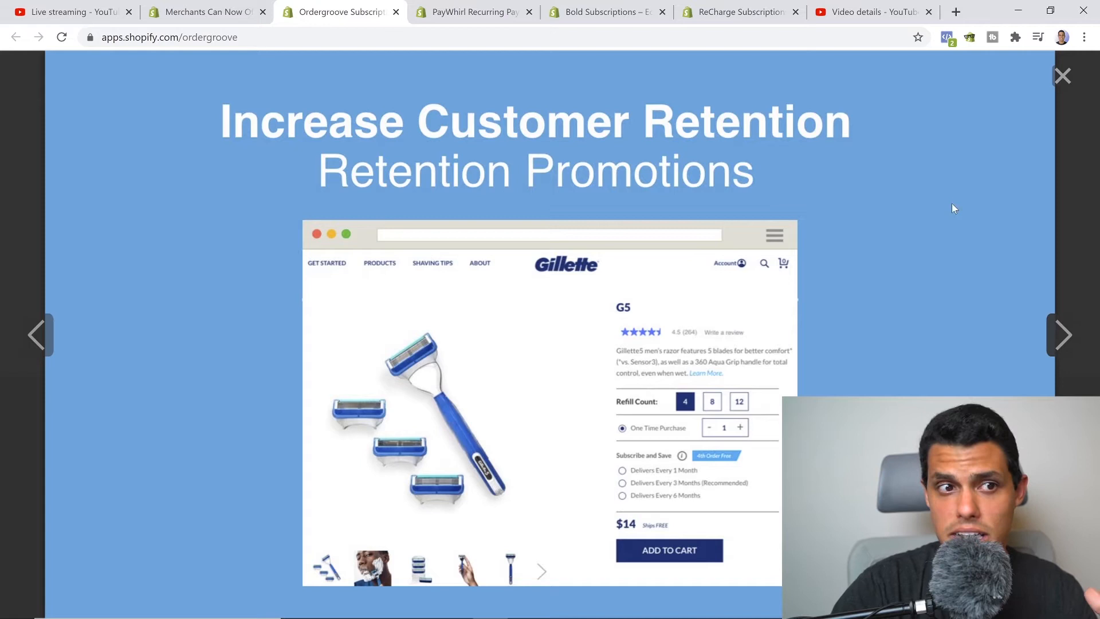
mouse_move(668, 549)
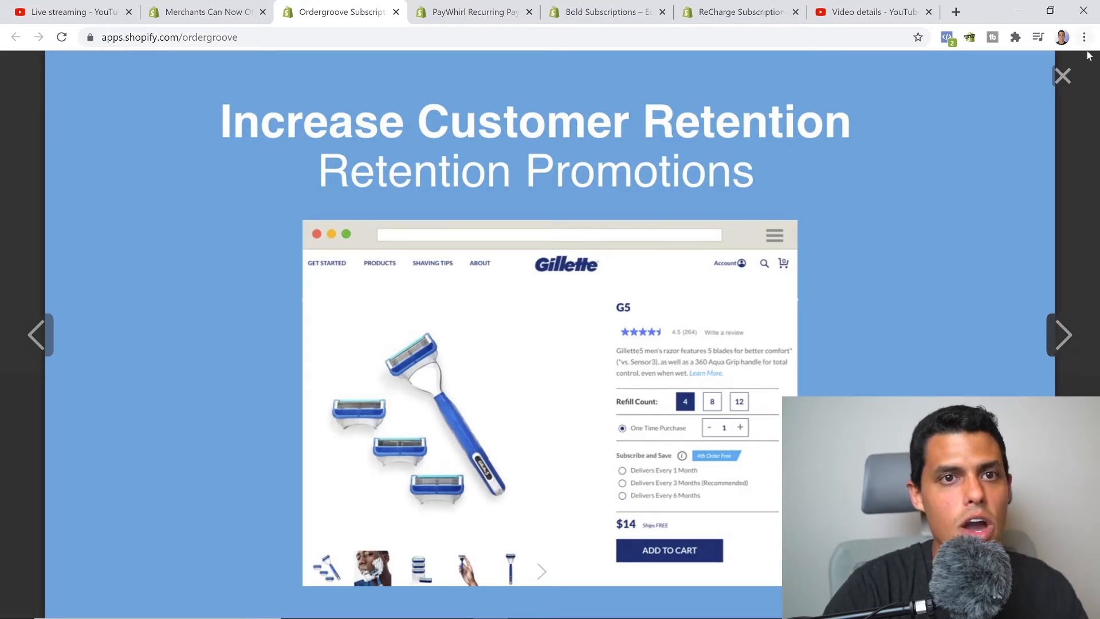
Switch to the PayWhirl Recurring Payments listing.
click(473, 11)
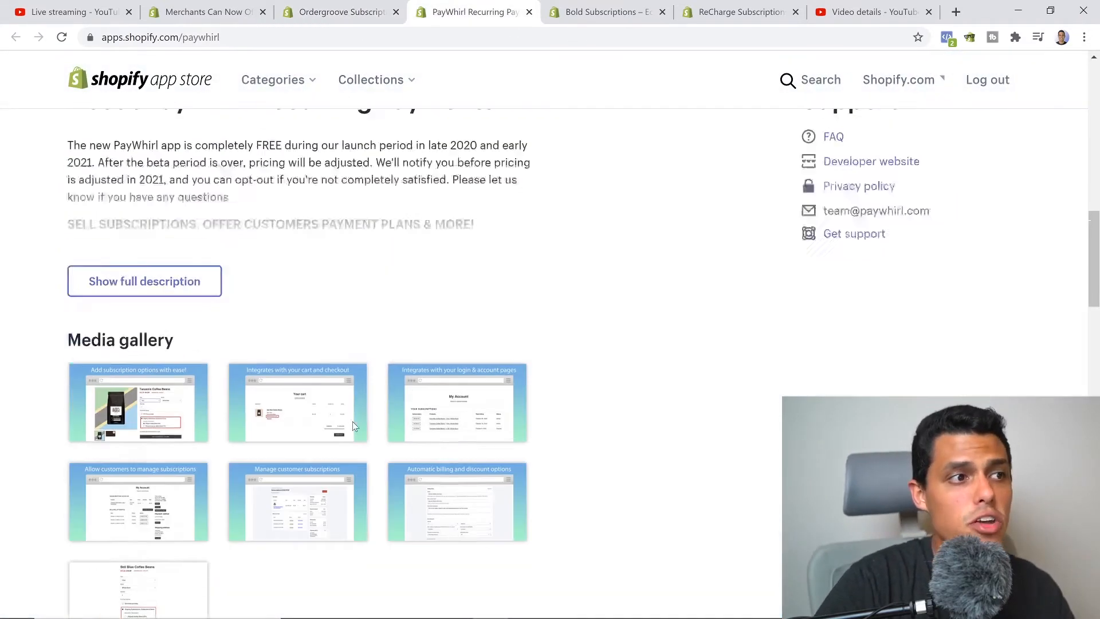
Page through PayWhirl's screenshots from cart integration to customer subscription management, then close them.
scroll(up, 3)
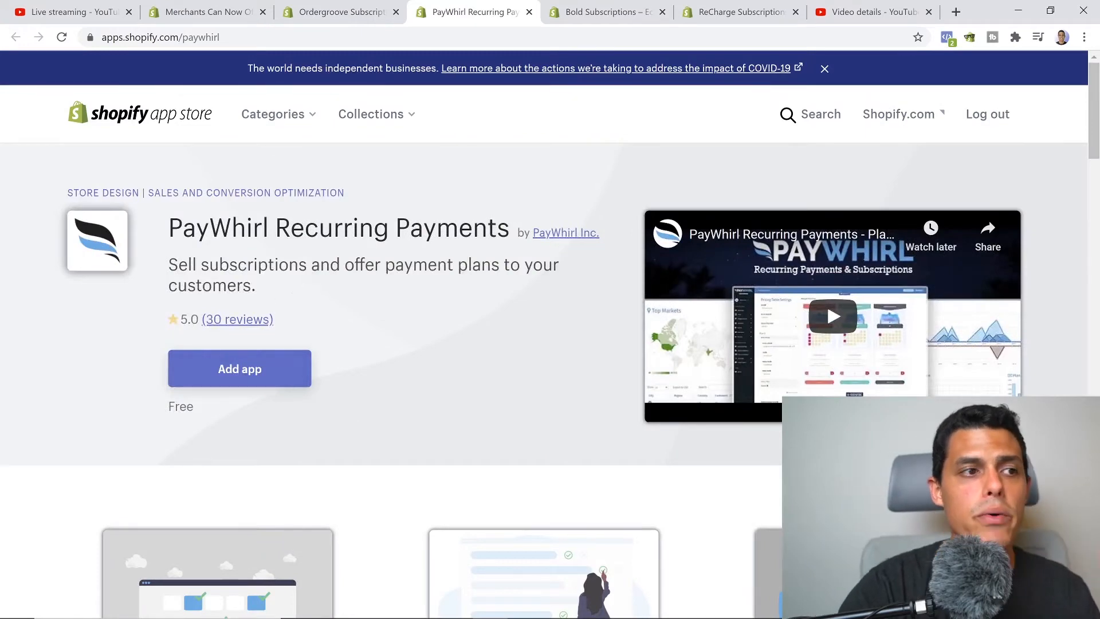
scroll(down, 3)
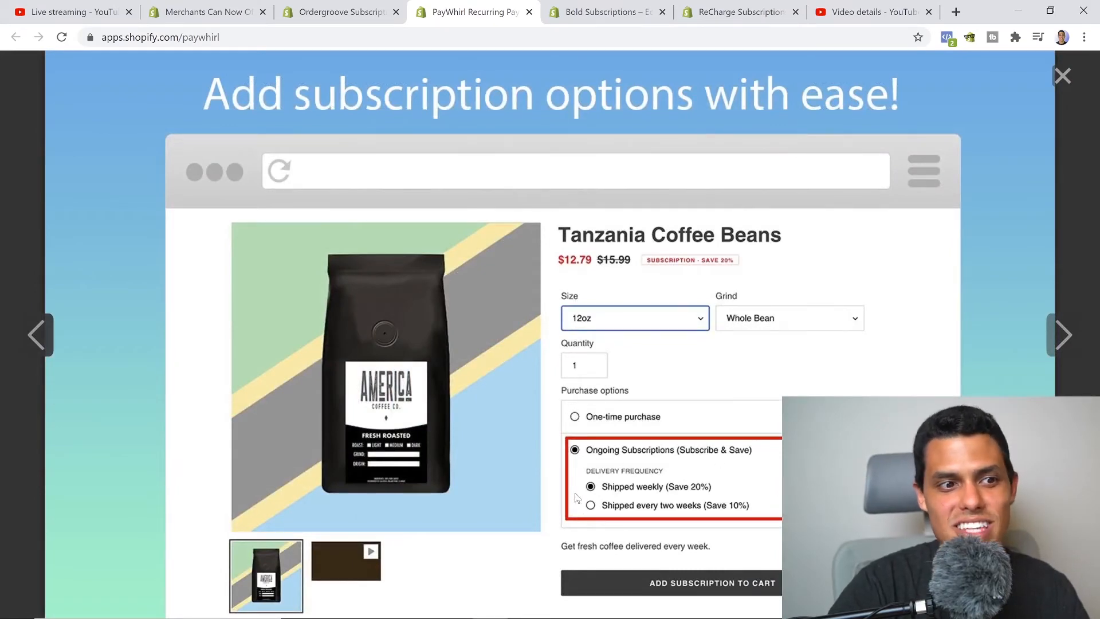
click(1064, 335)
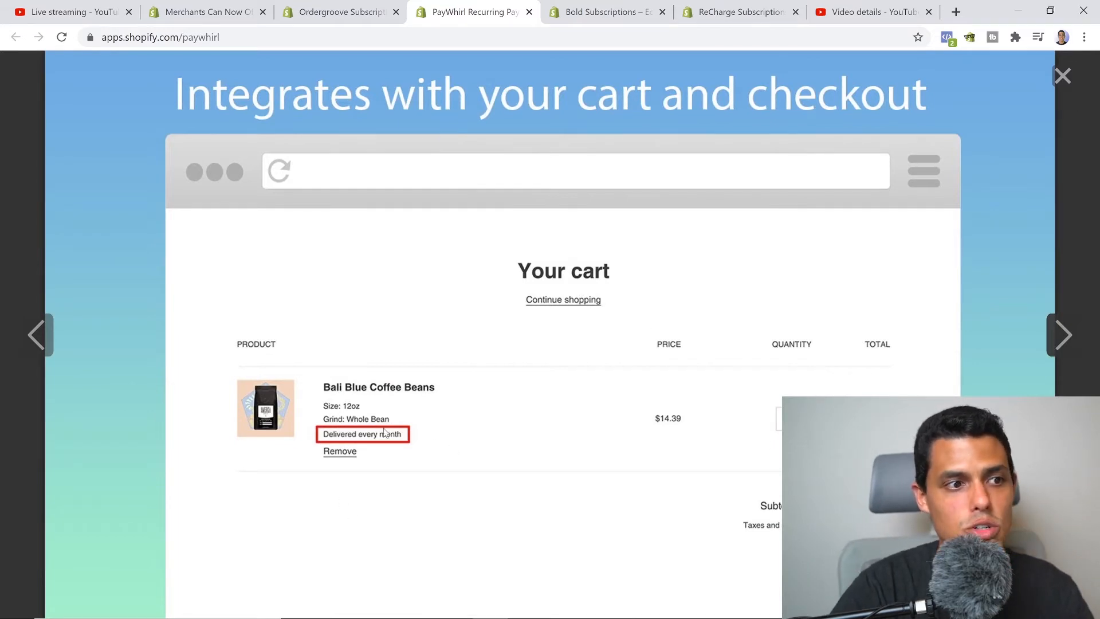
mouse_move(1005, 372)
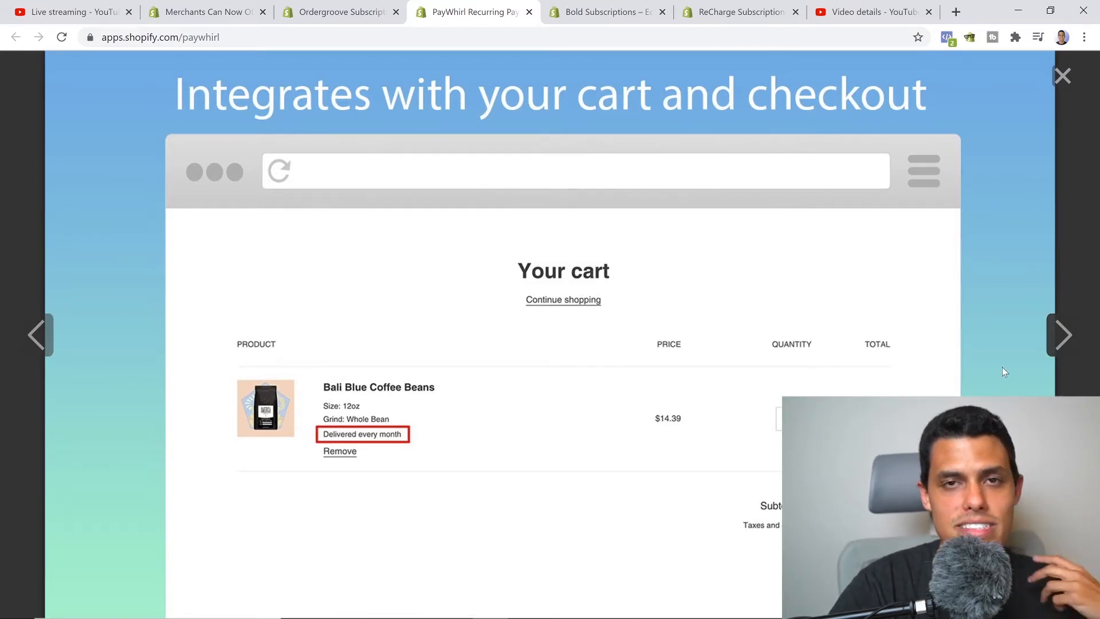
click(1063, 335)
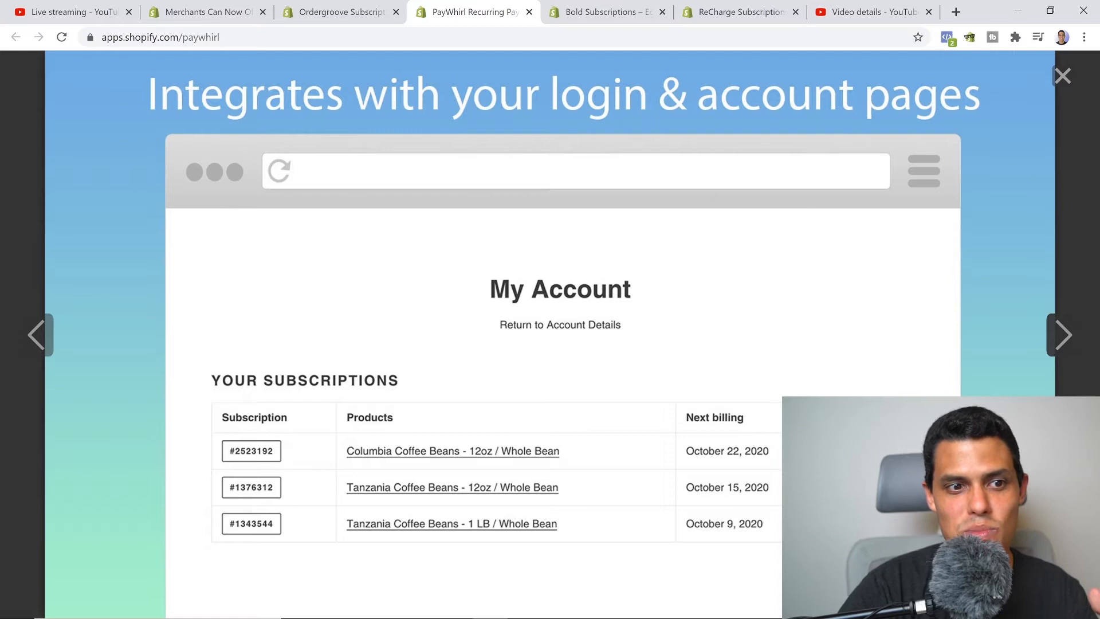
click(1063, 335)
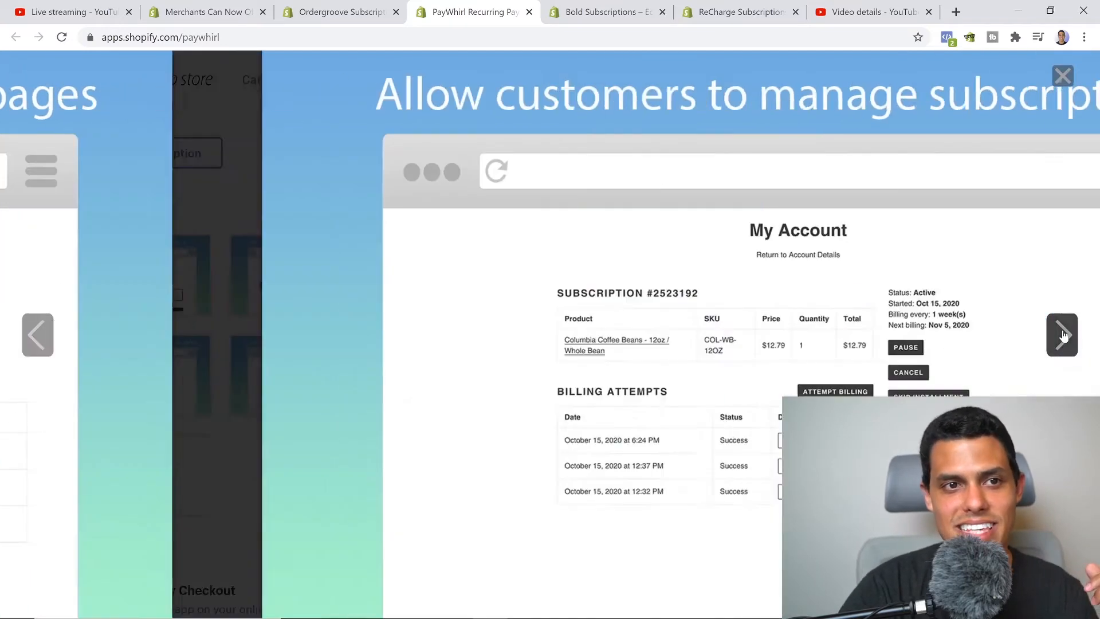
click(1061, 335)
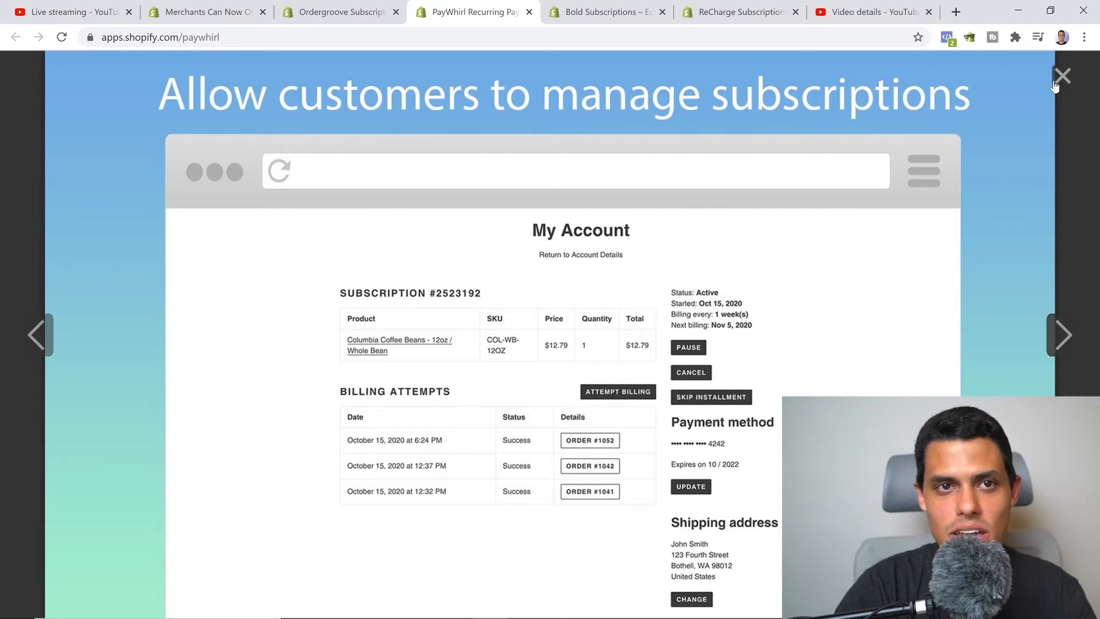
click(604, 12)
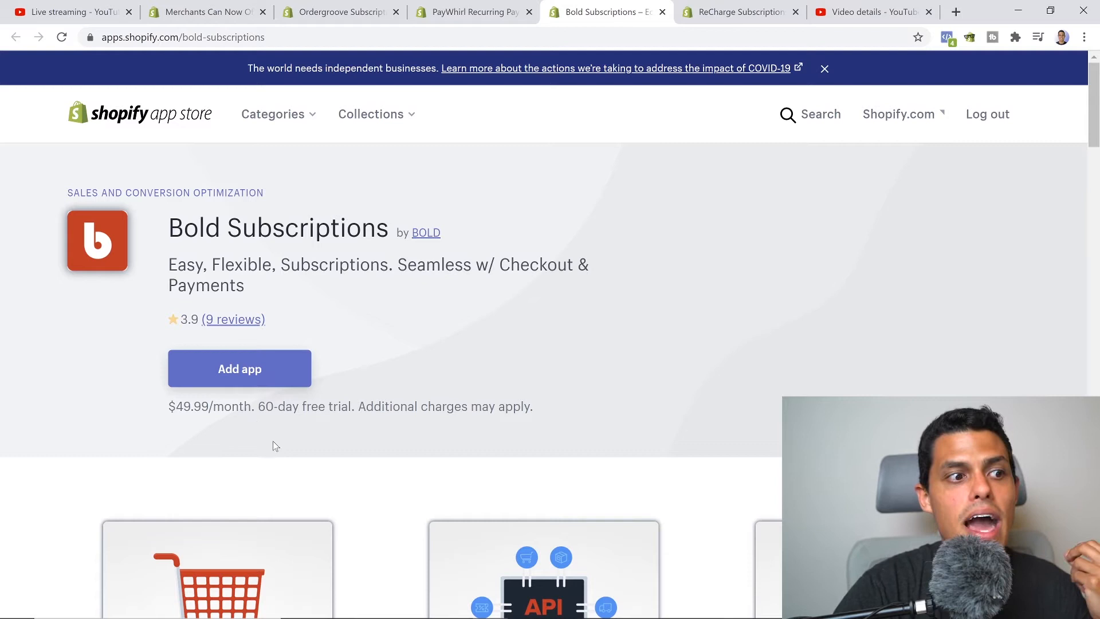
mouse_move(312, 458)
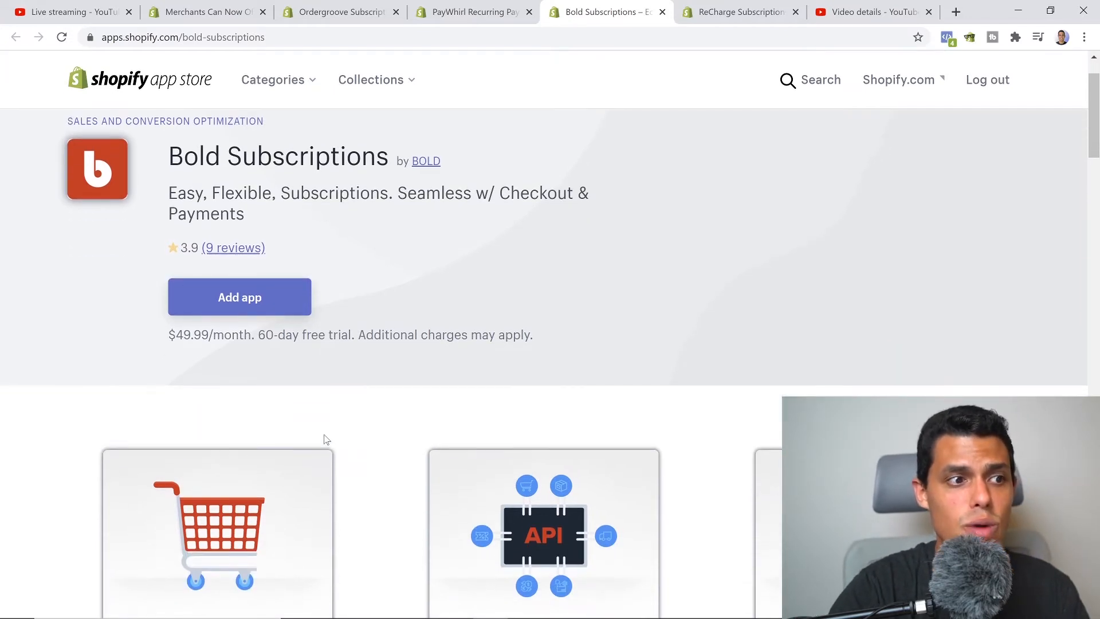
mouse_move(323, 353)
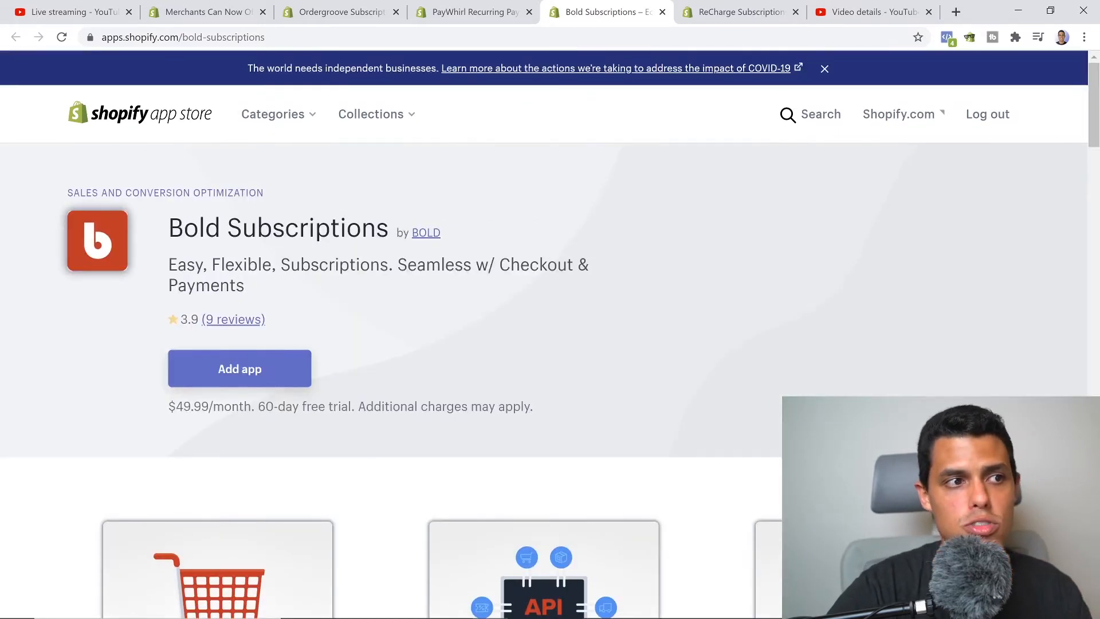
Enlarge Bold Subscriptions' first gallery screenshot about APIs and webhooks.
scroll(down, 3)
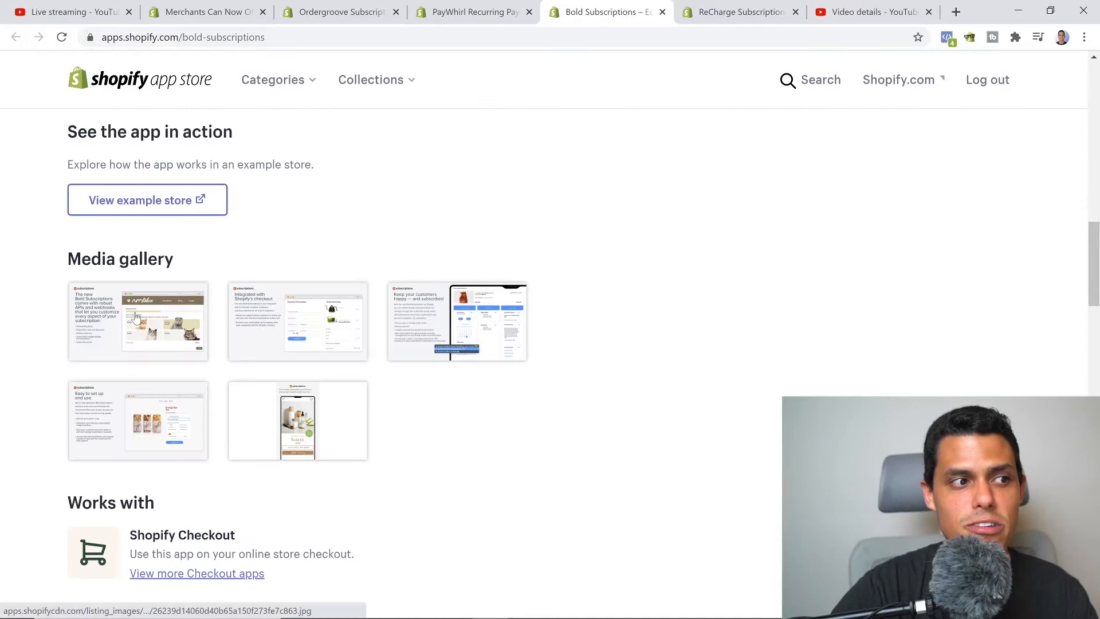
click(137, 321)
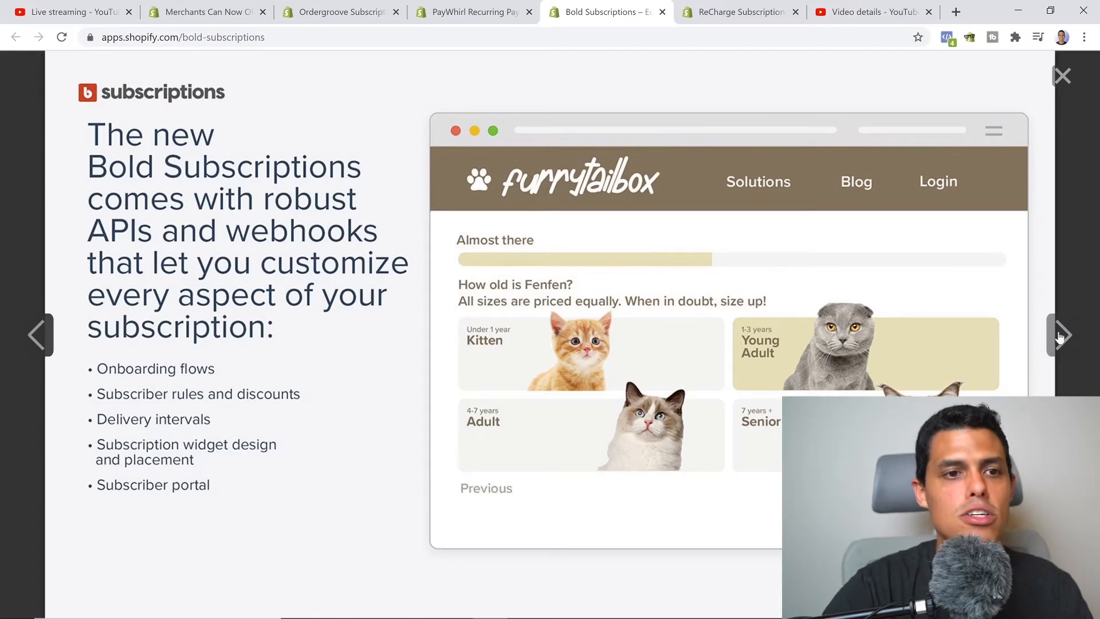
Advance through Bold's checkout integration and subscriber portal screenshots to 'Easy to set up and use'.
click(1061, 335)
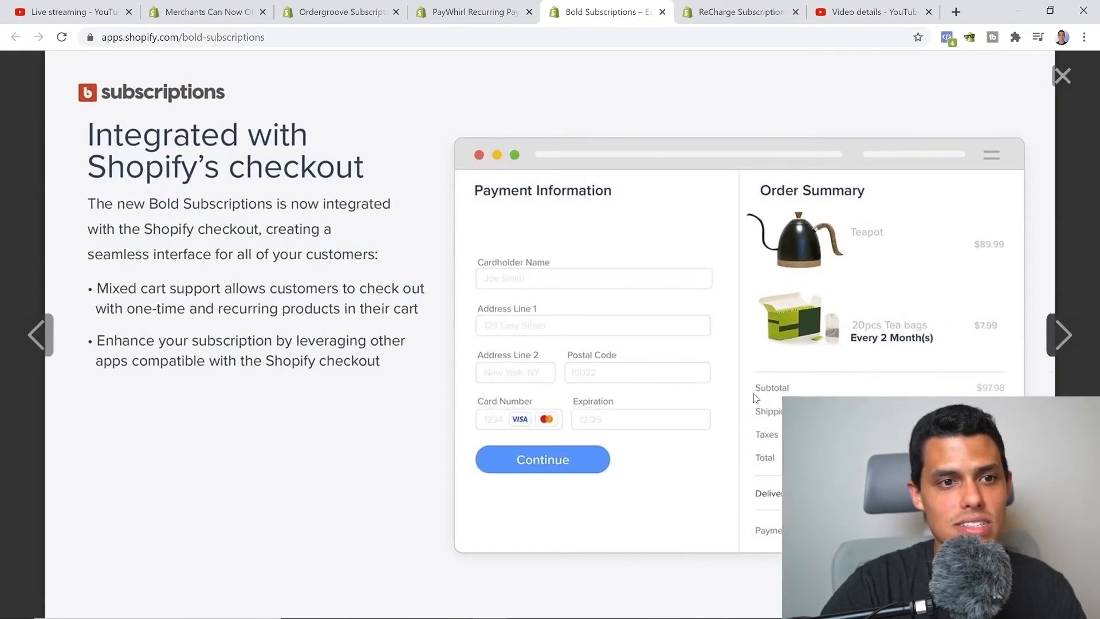
mouse_move(864, 362)
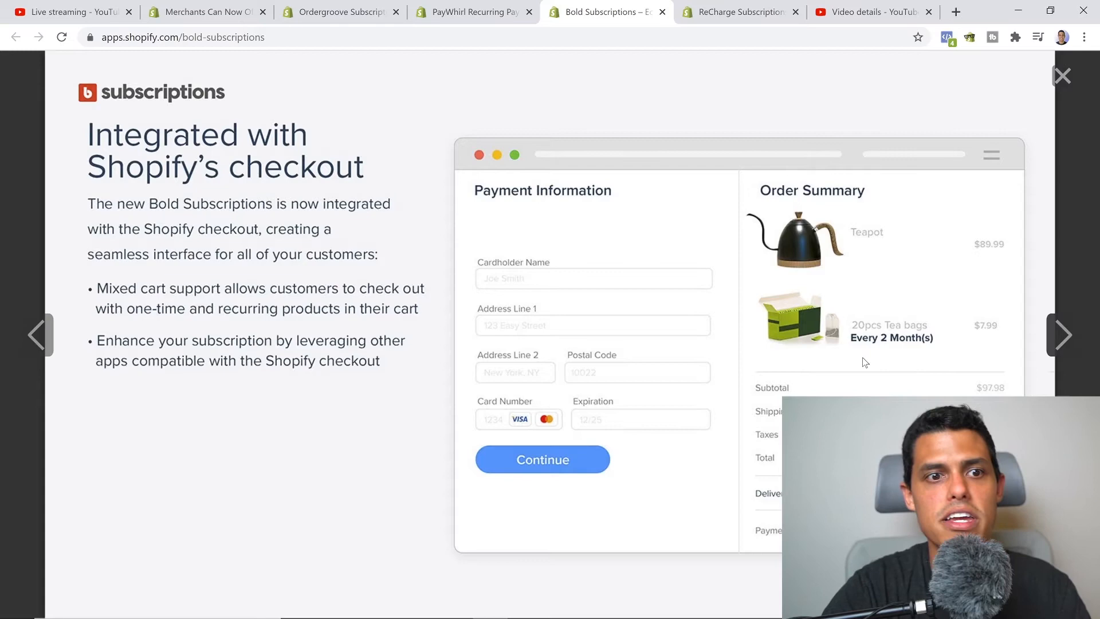
mouse_move(1055, 344)
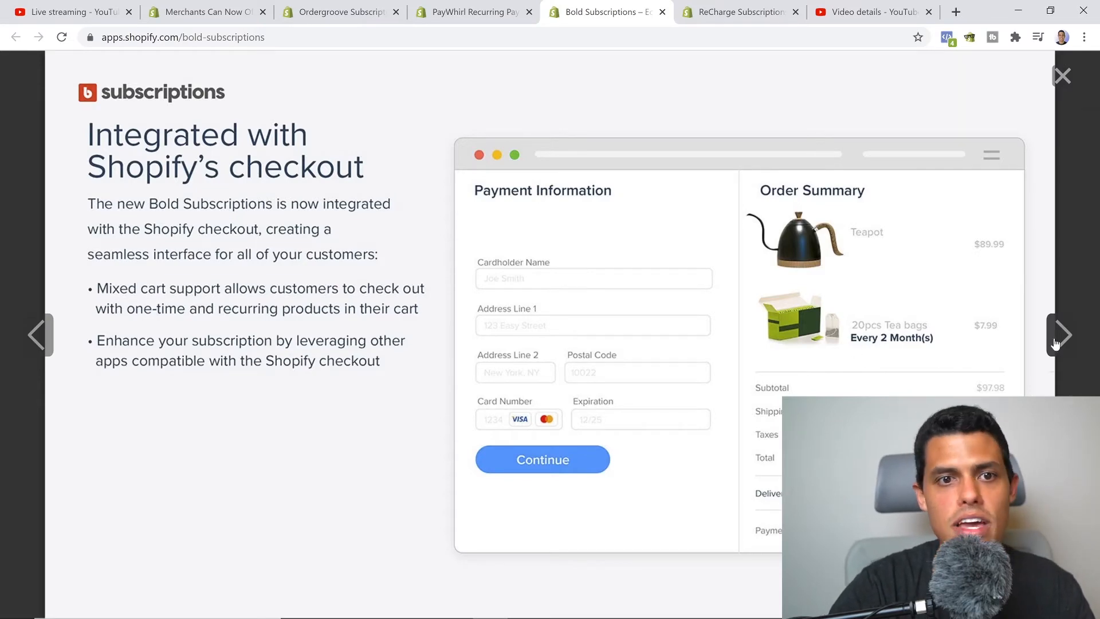
click(1062, 335)
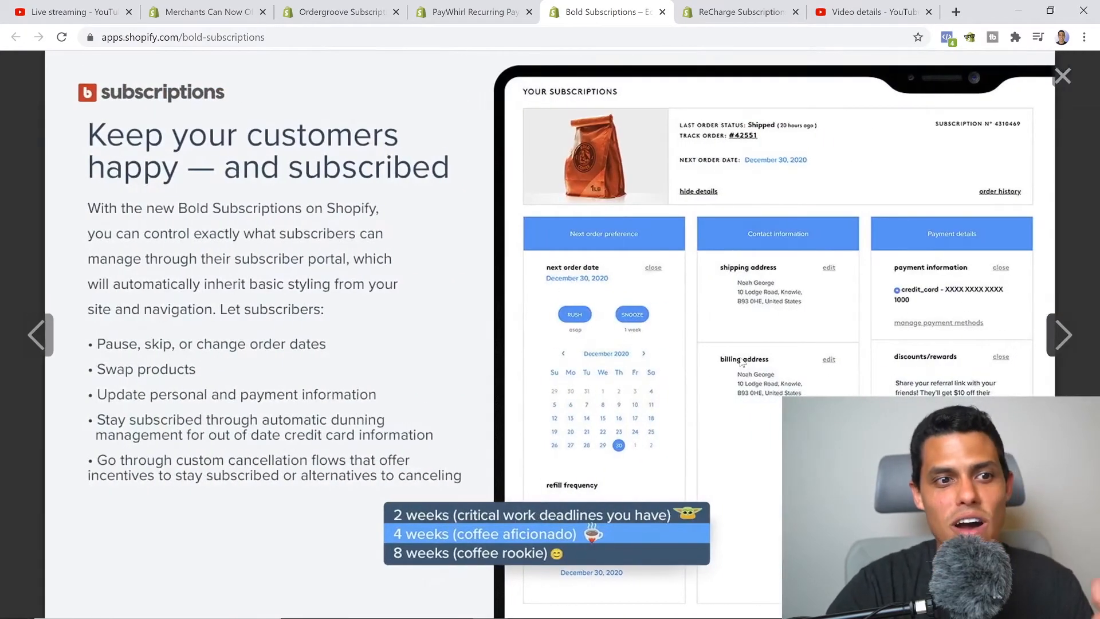
mouse_move(667, 304)
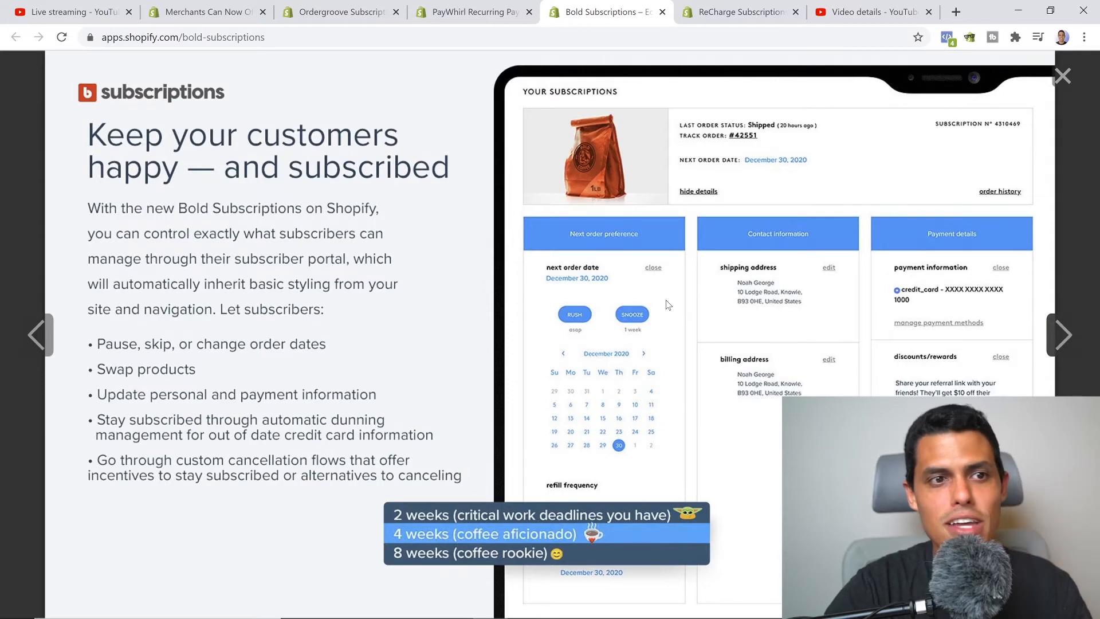
mouse_move(1043, 346)
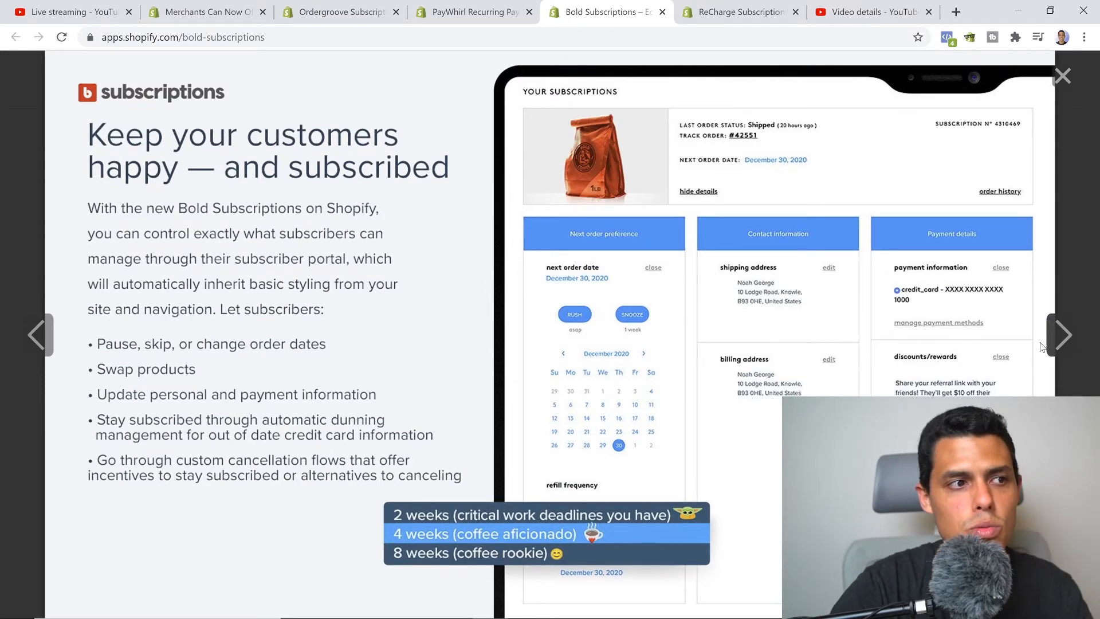
click(1063, 335)
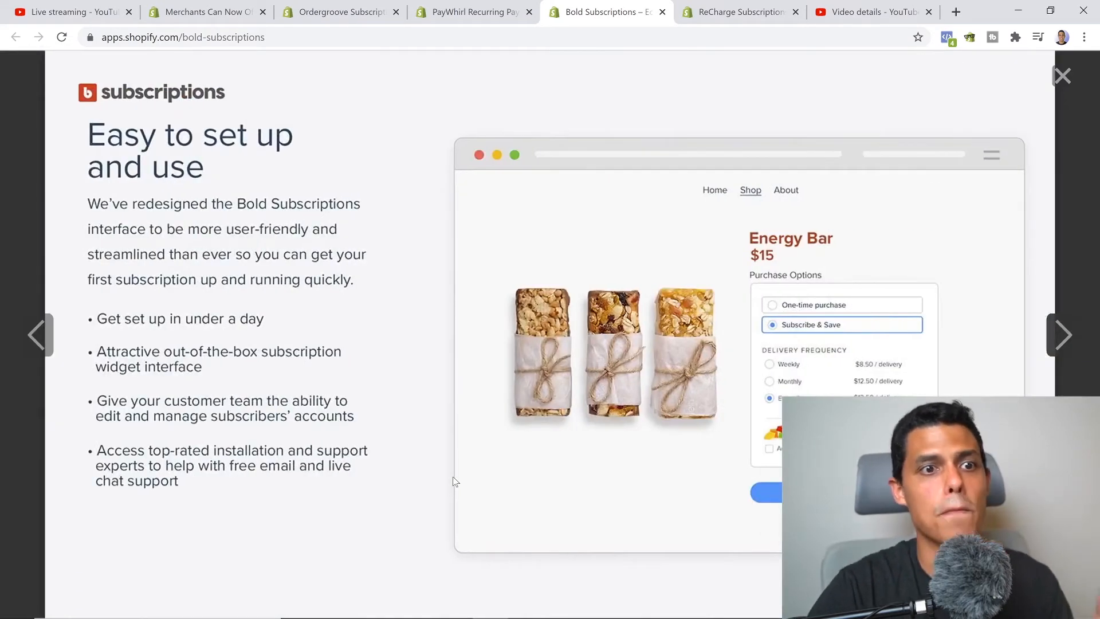
mouse_move(224, 139)
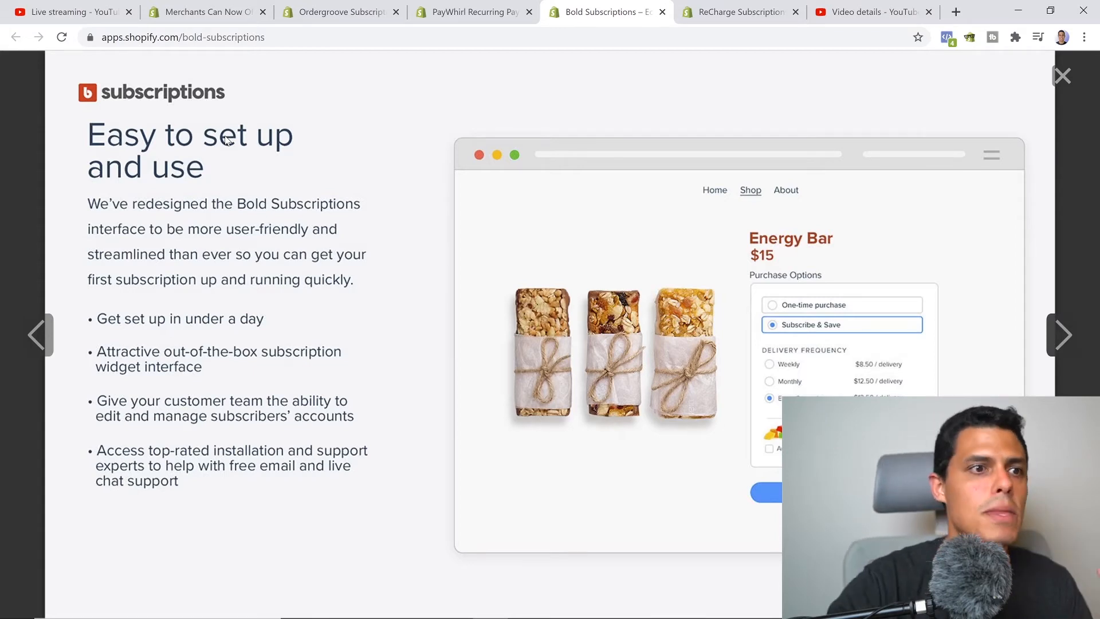
mouse_move(305, 129)
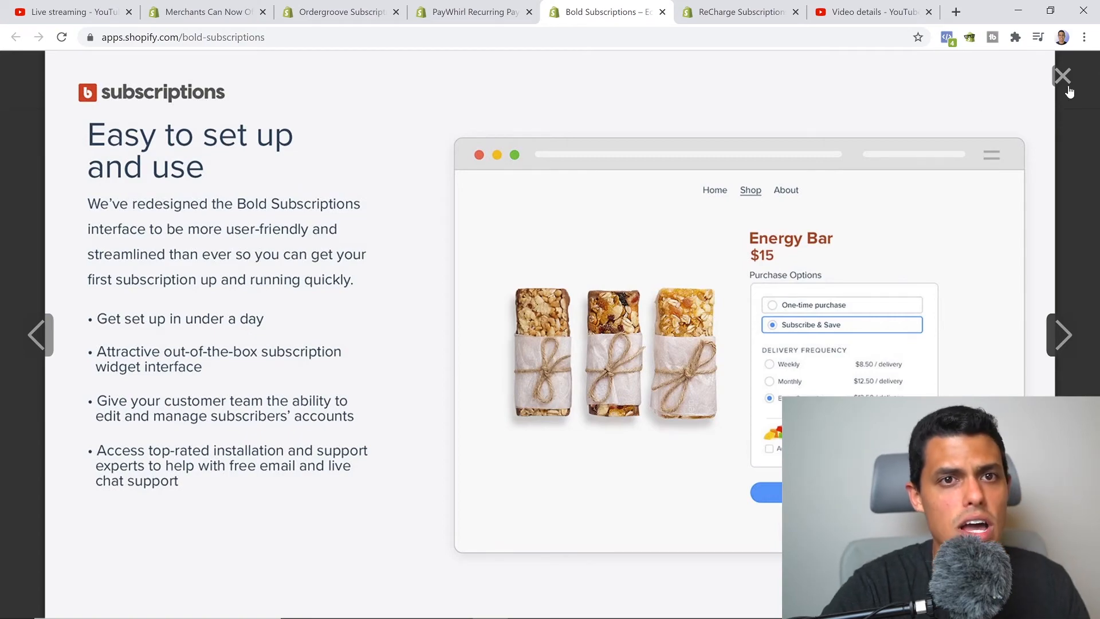
View more Bold Subscriptions screenshots up to the mobile-compatible styling one, then close the viewer.
click(1062, 75)
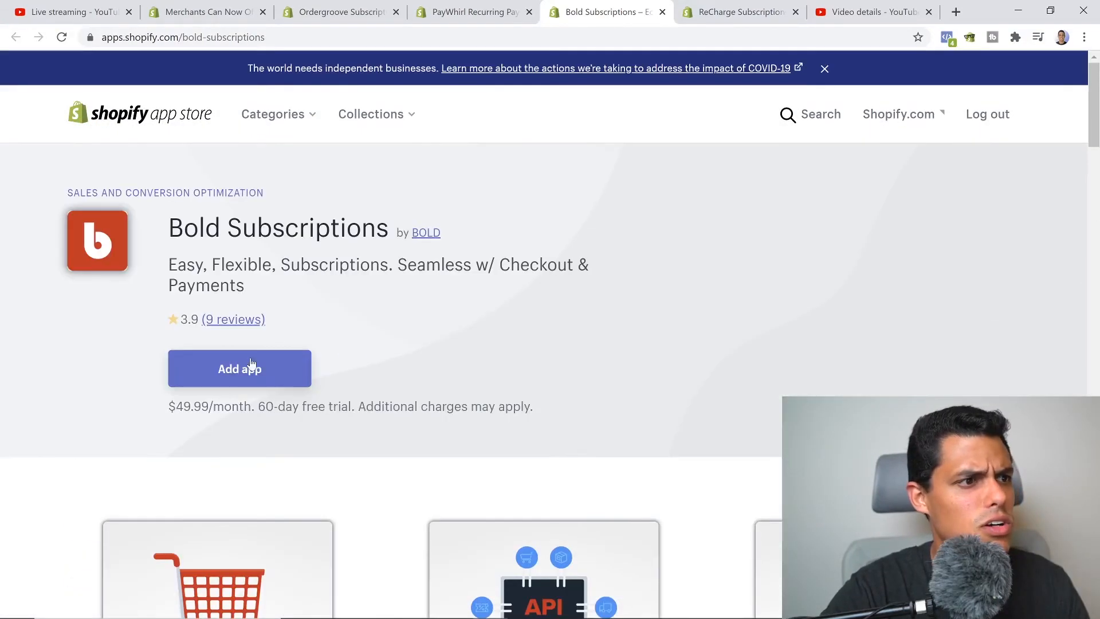
scroll(down, 3)
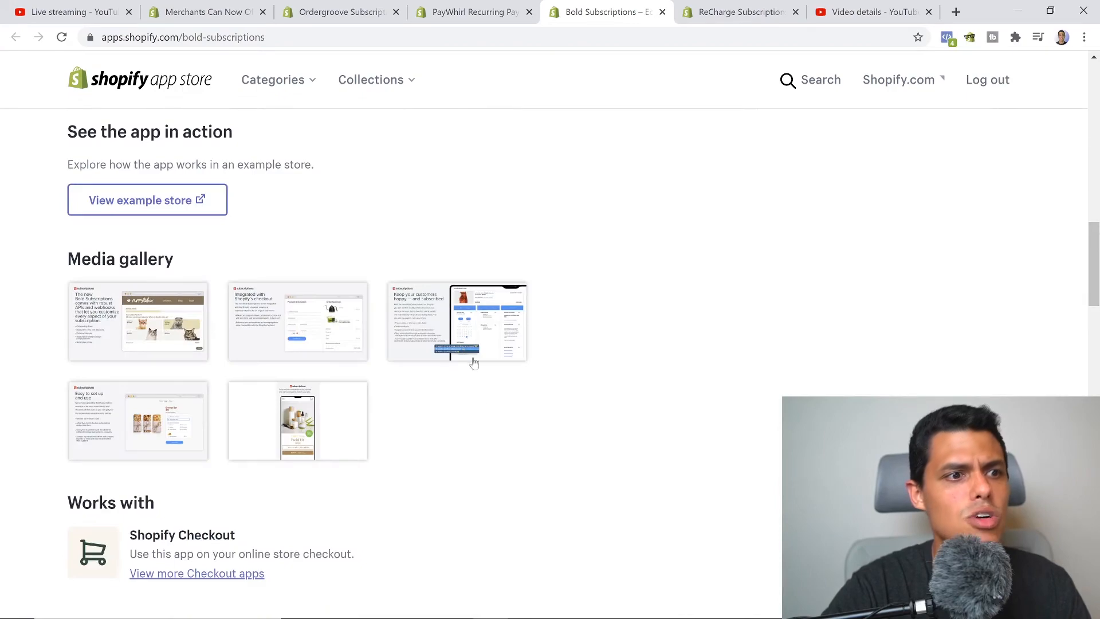
click(457, 321)
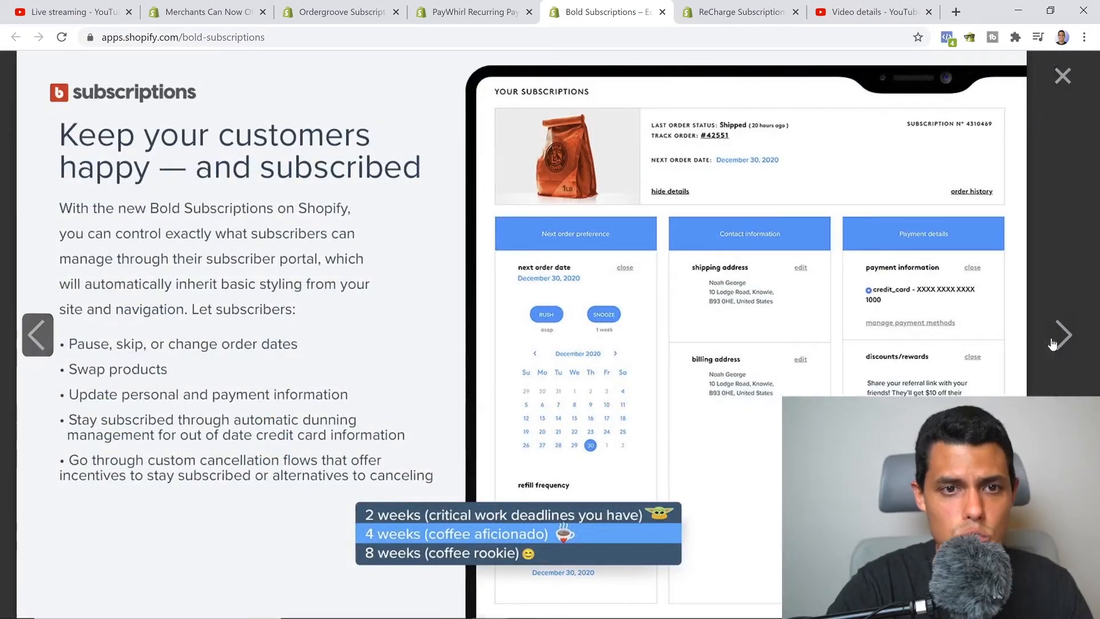
click(1064, 334)
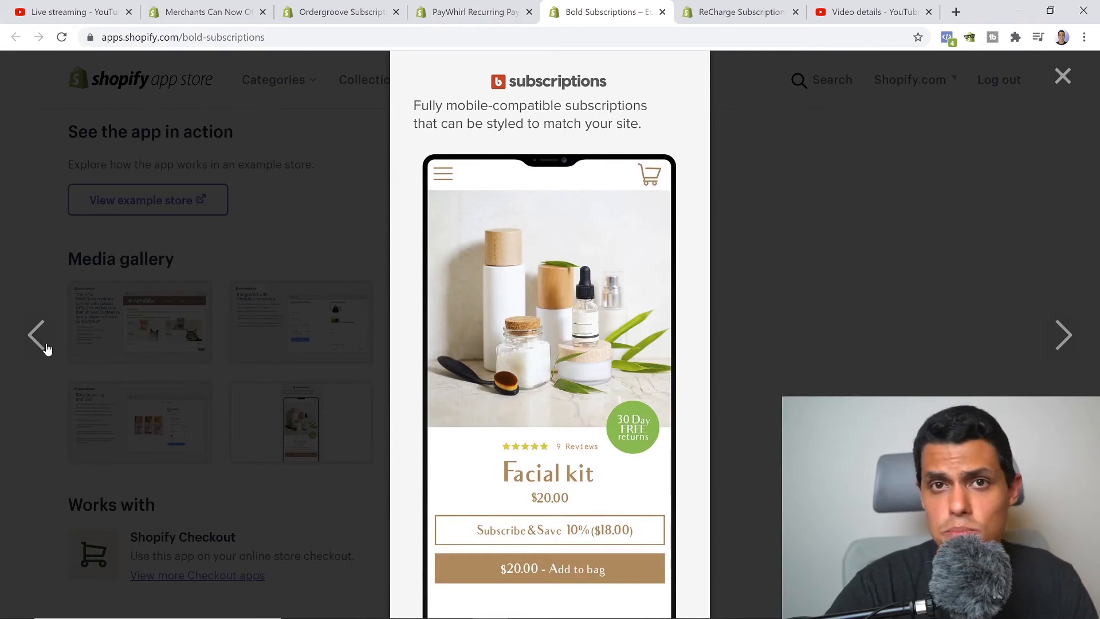
mouse_move(299, 196)
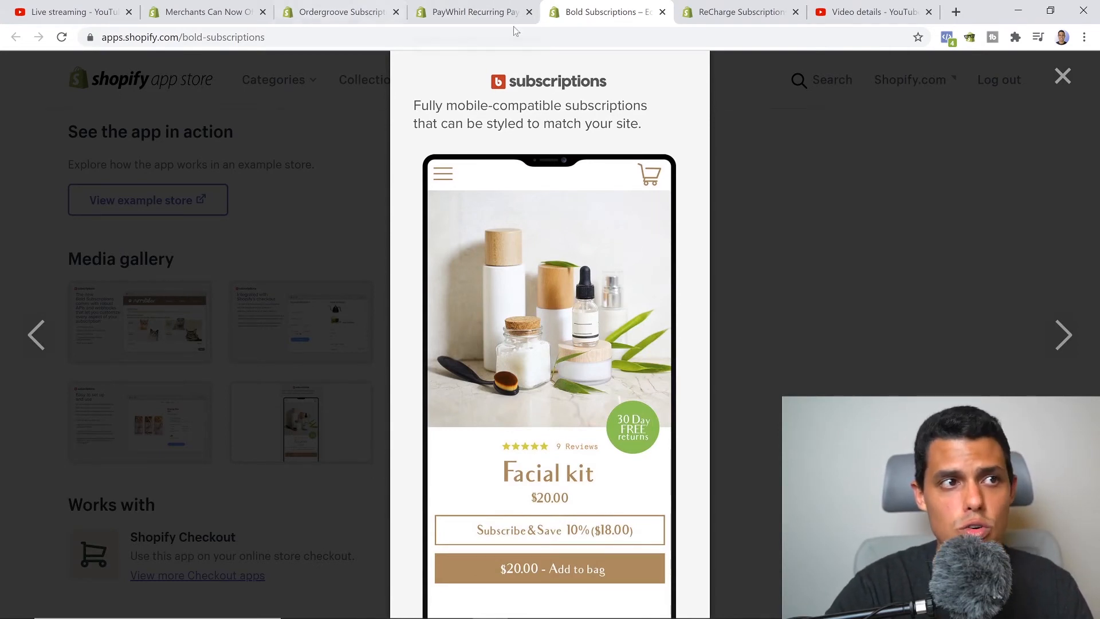
mouse_move(1092, 368)
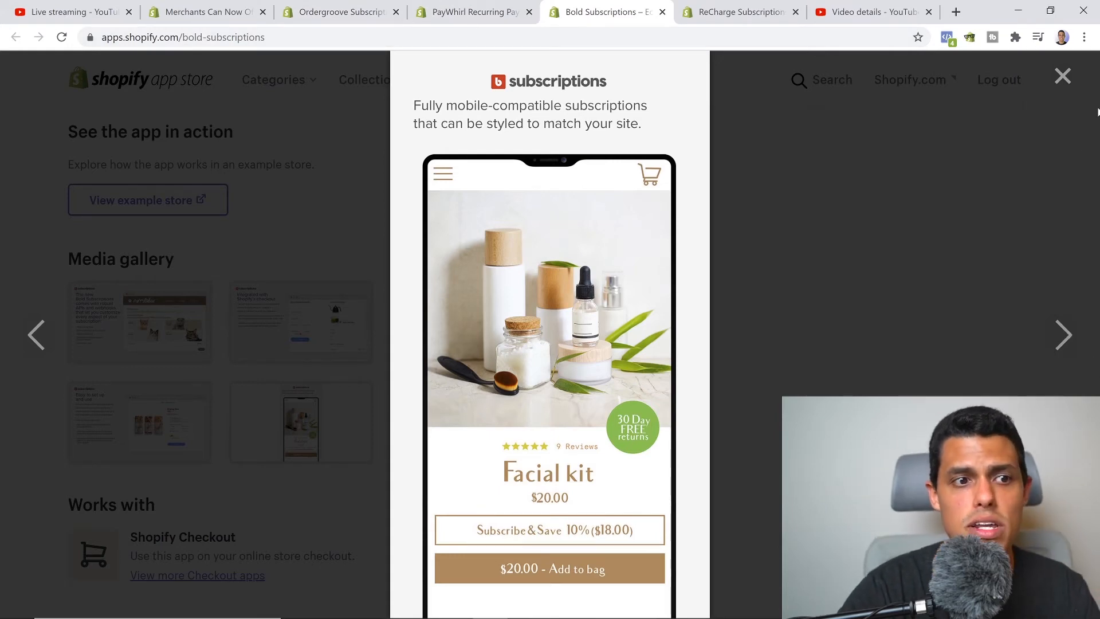
click(1061, 76)
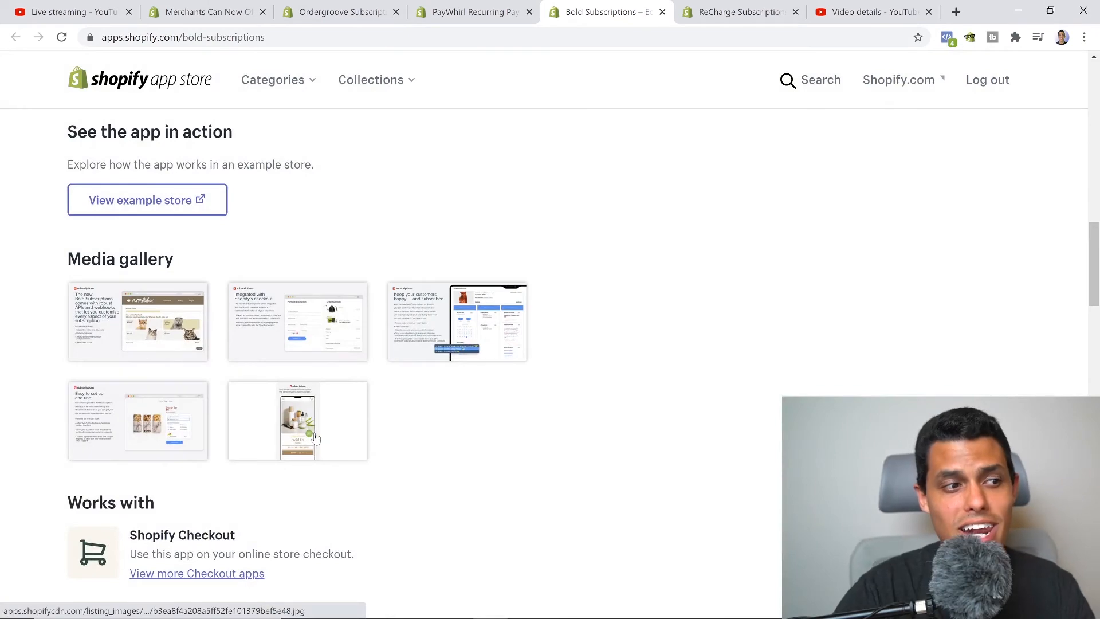
Scroll back up and switch to the ReCharge Subscriptions listing.
scroll(up, 3)
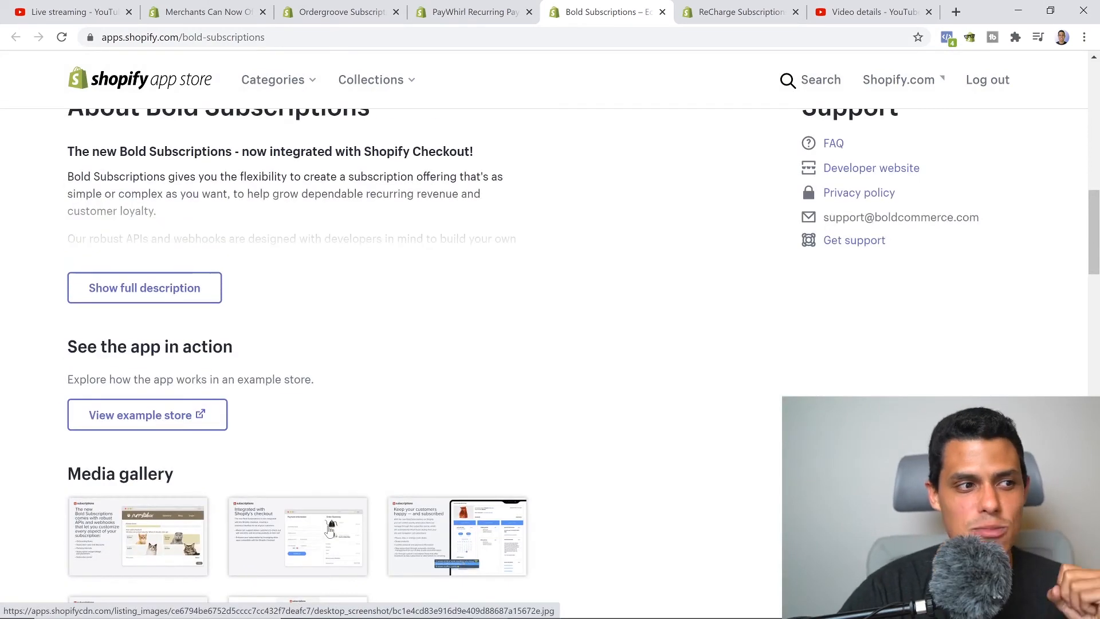
scroll(up, 3)
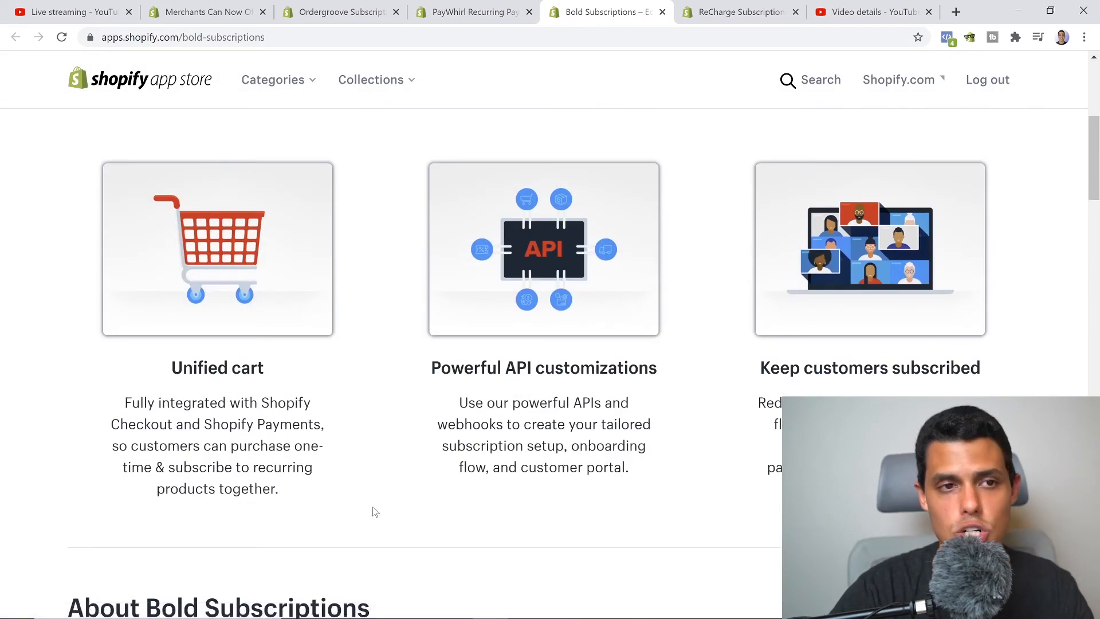
scroll(up, 3)
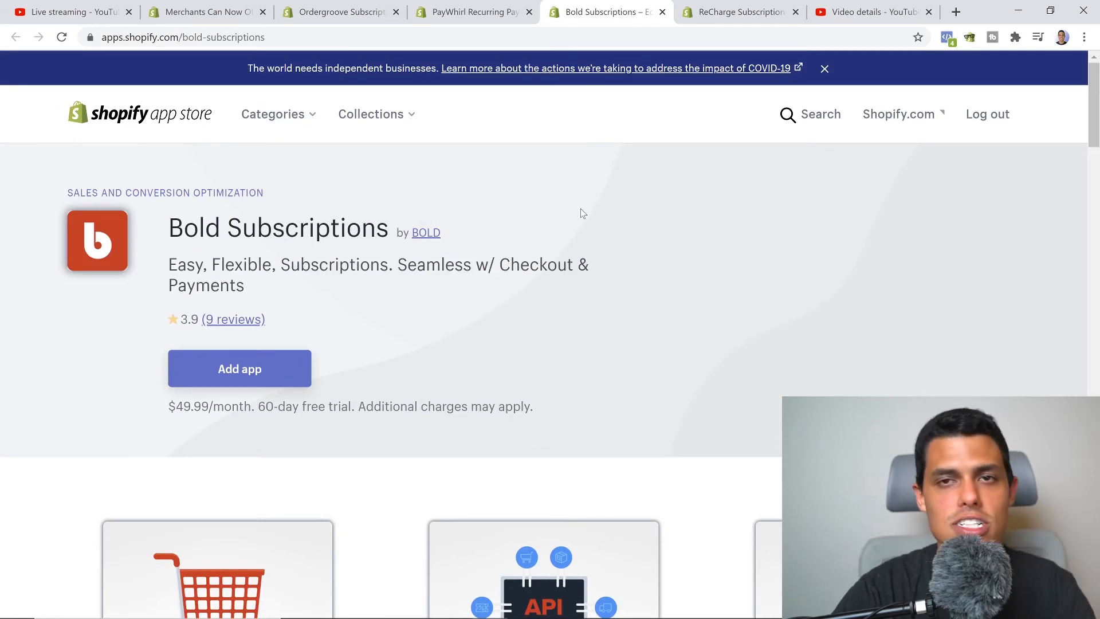
click(737, 11)
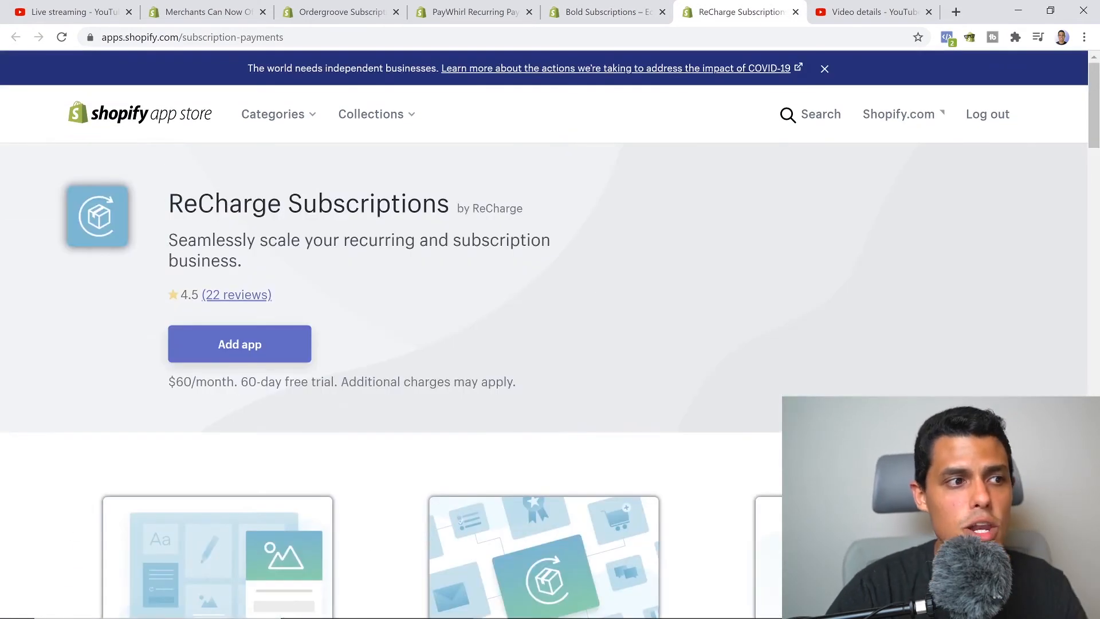
scroll(down, 3)
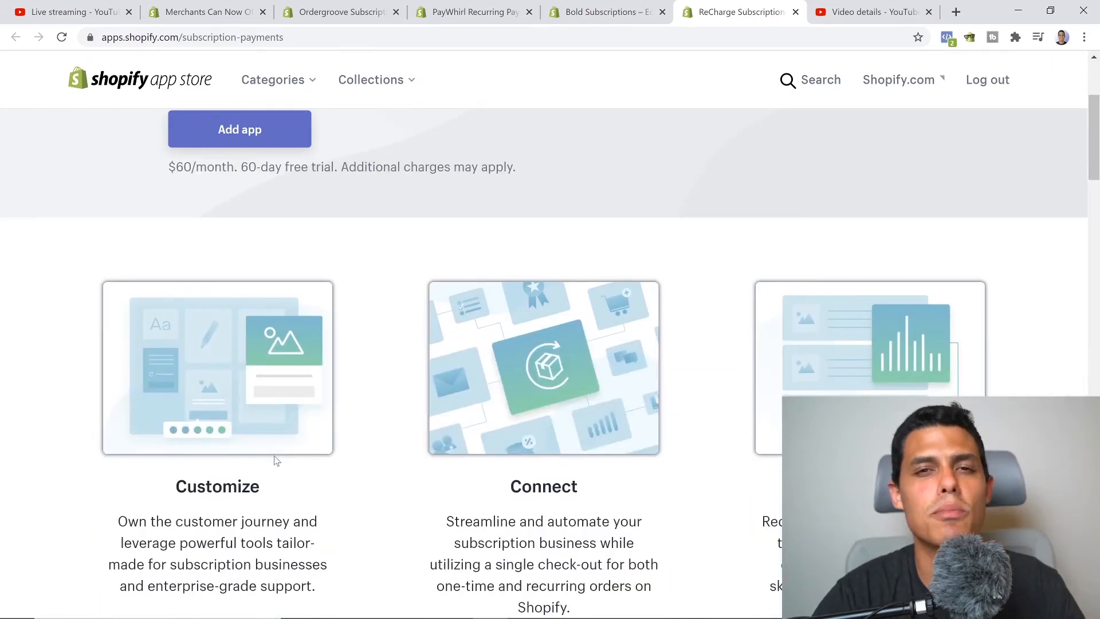
scroll(down, 3)
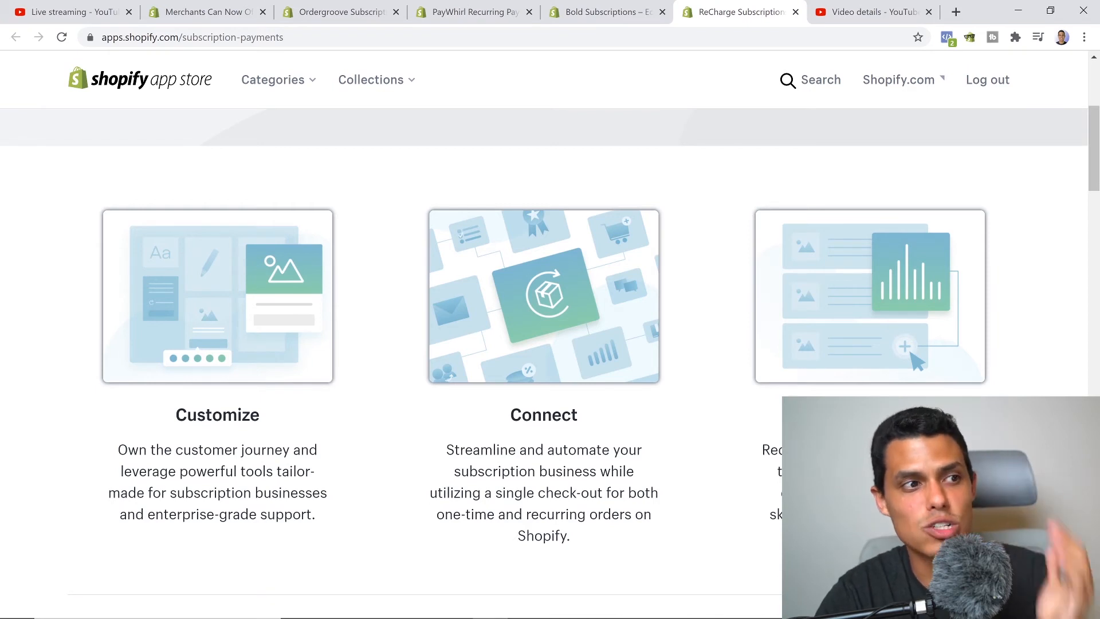
mouse_move(417, 486)
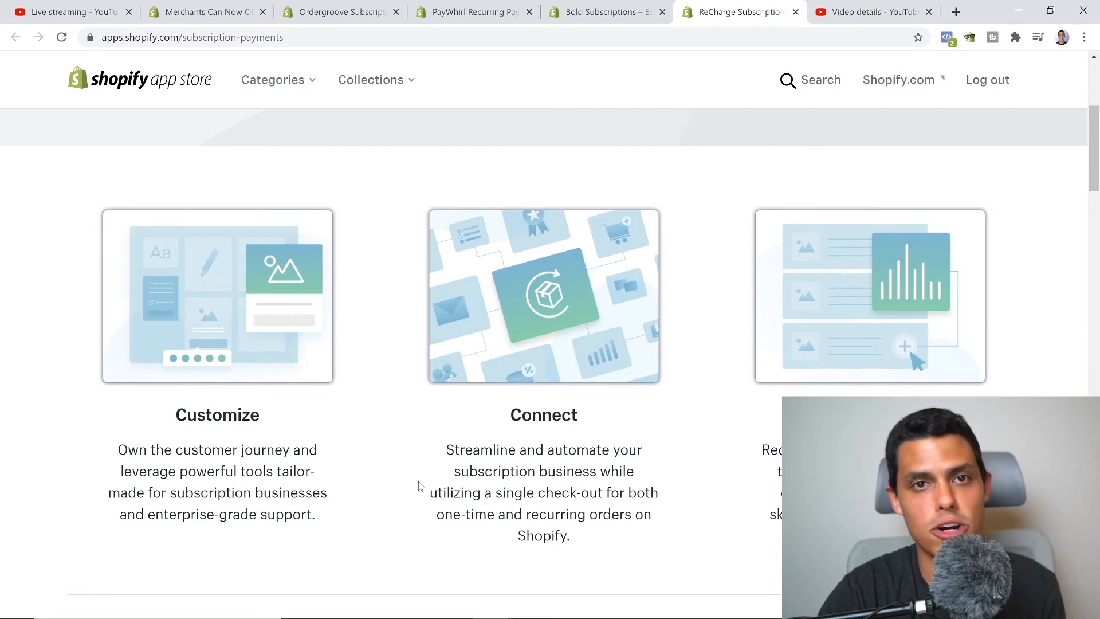
scroll(down, 3)
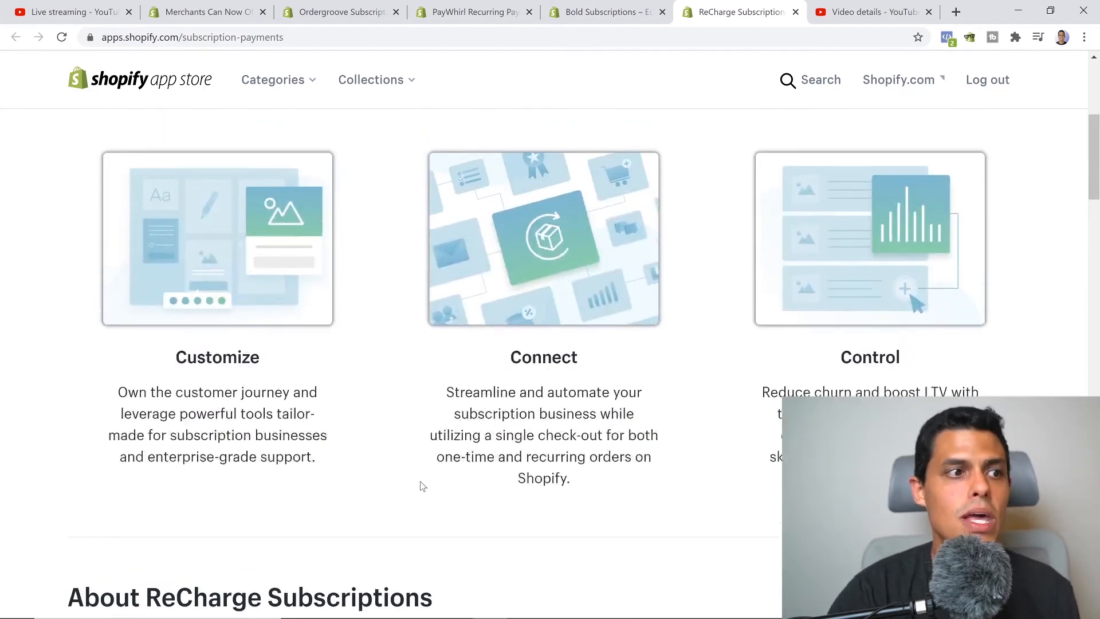
scroll(up, 3)
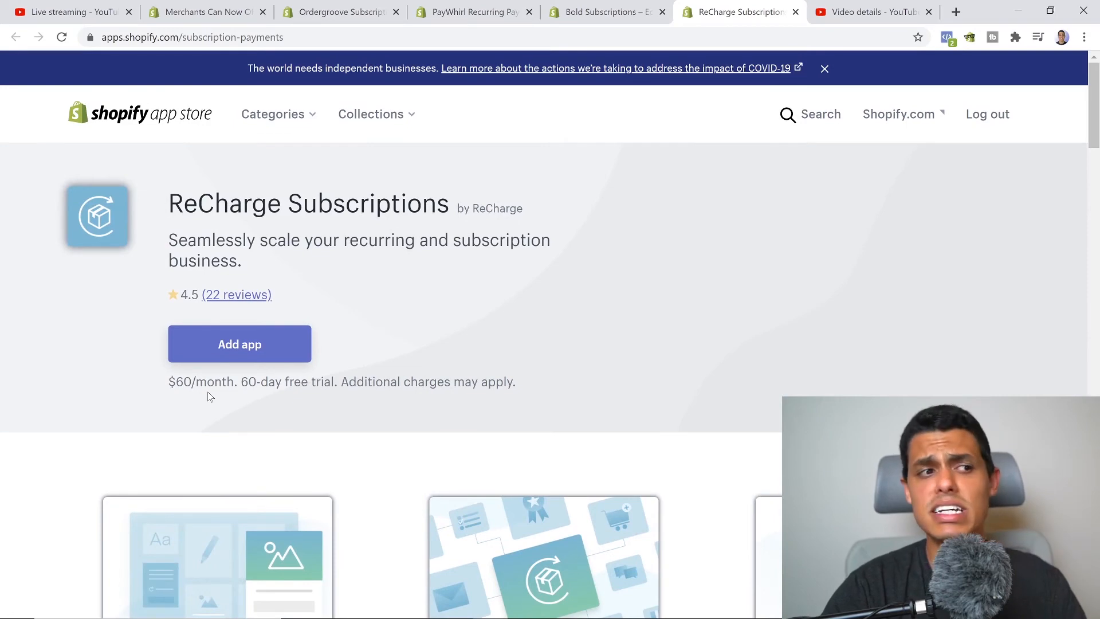
mouse_move(332, 421)
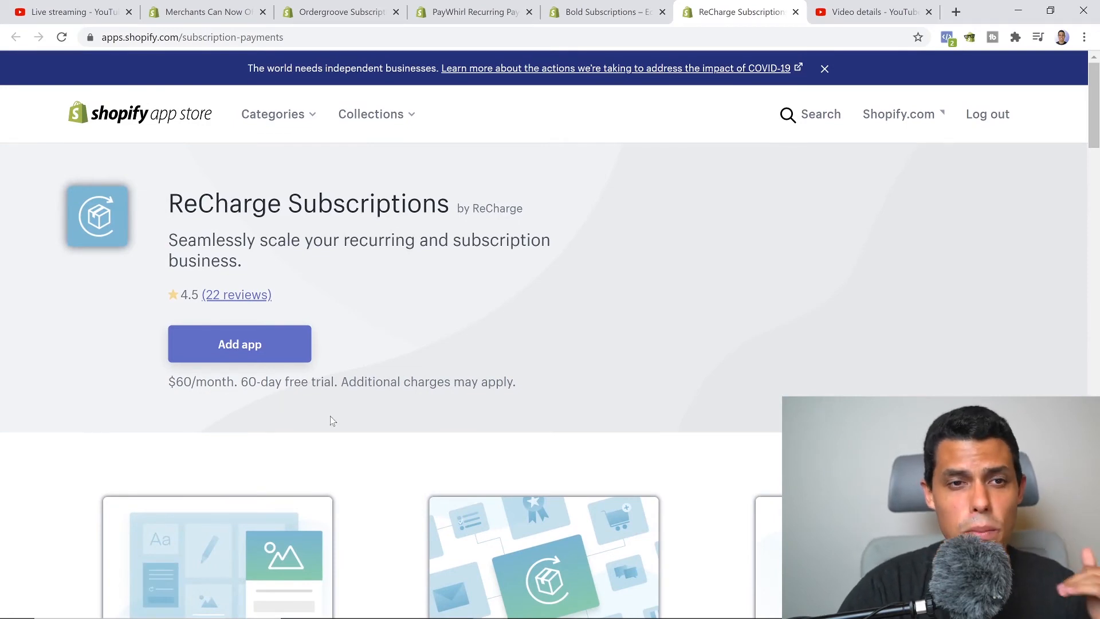
scroll(up, 3)
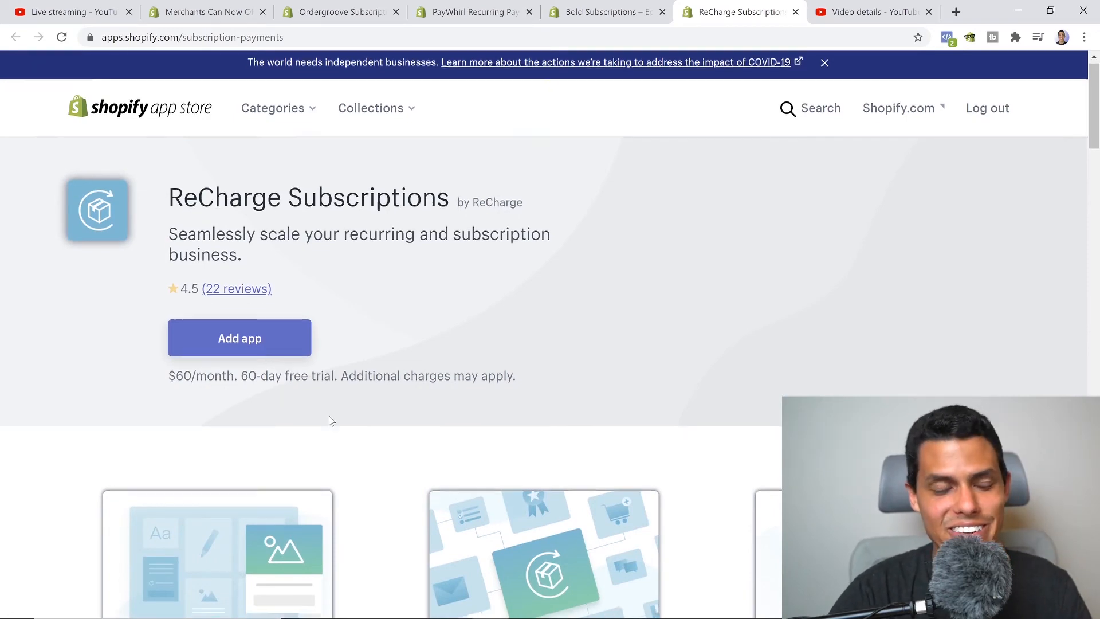
scroll(down, 3)
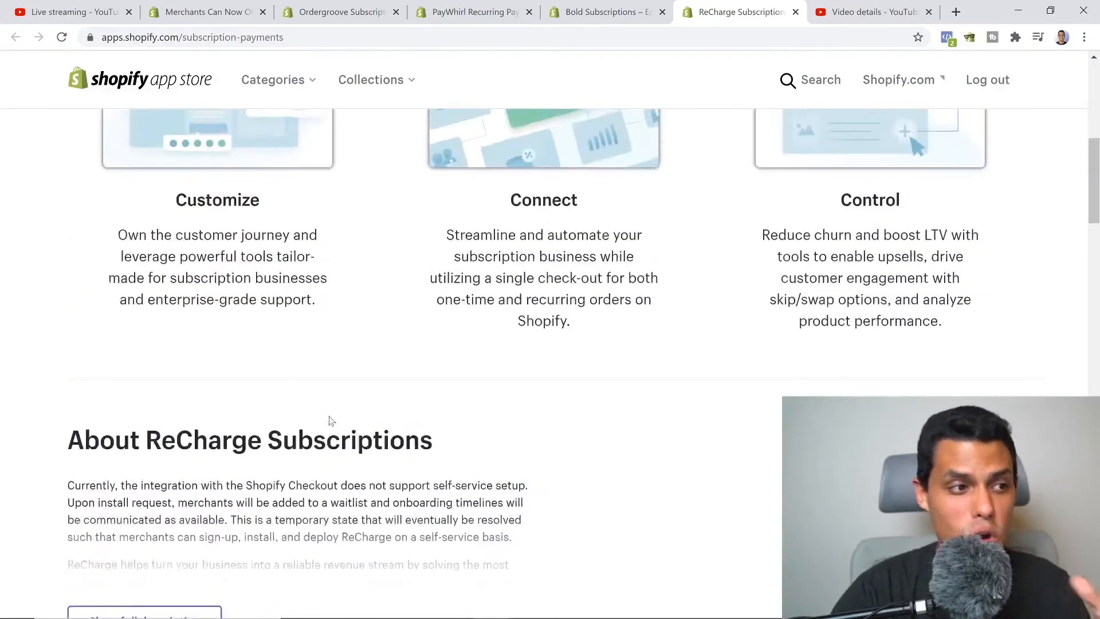
scroll(down, 3)
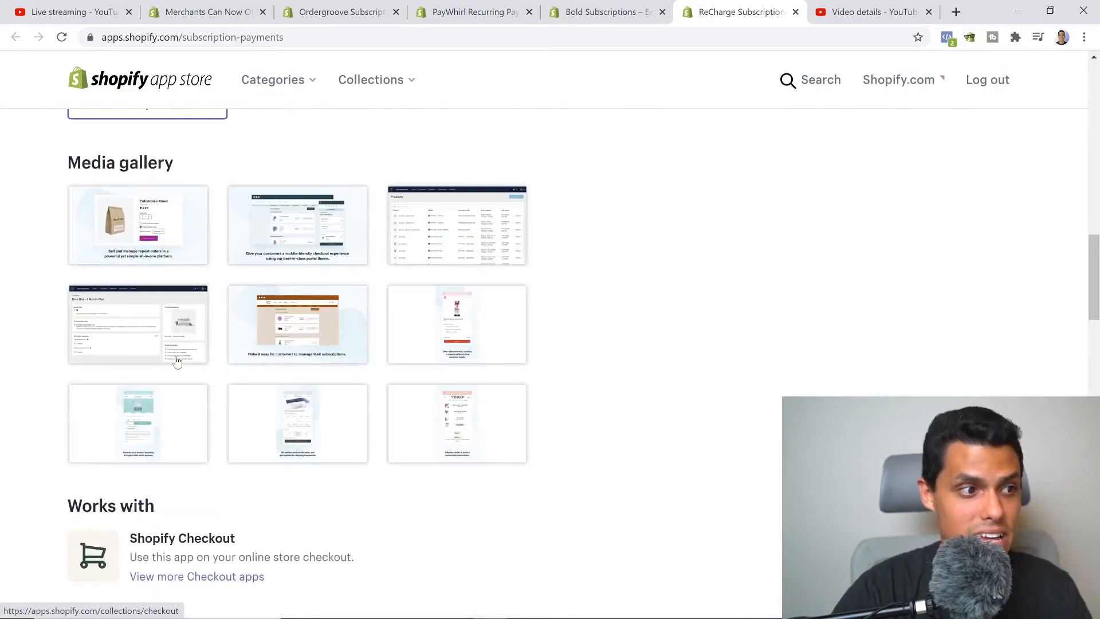
click(138, 224)
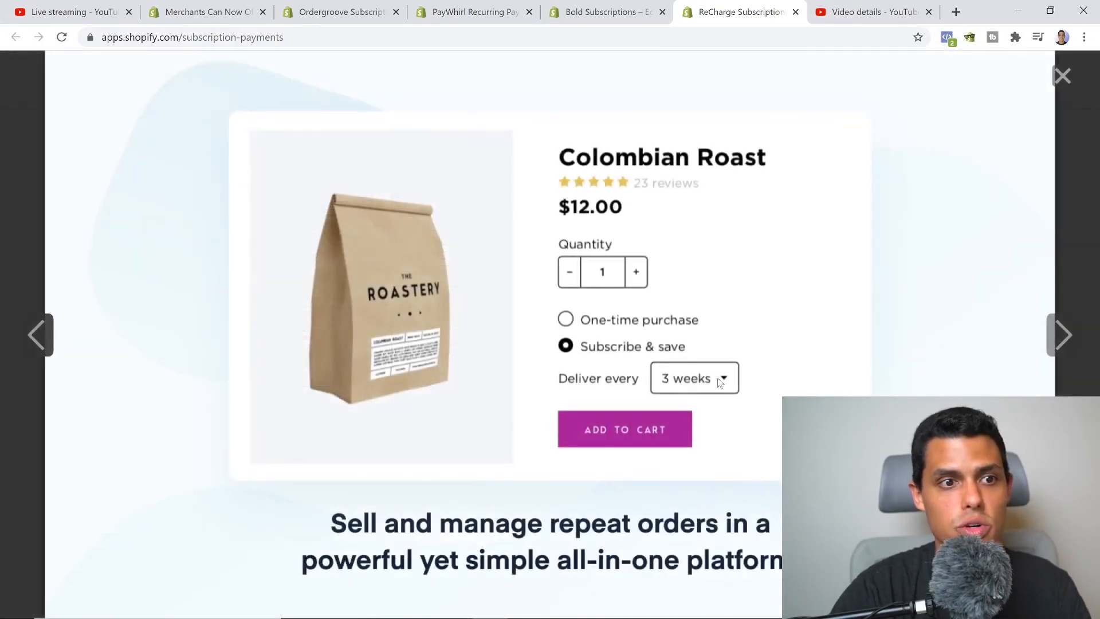
mouse_move(586, 385)
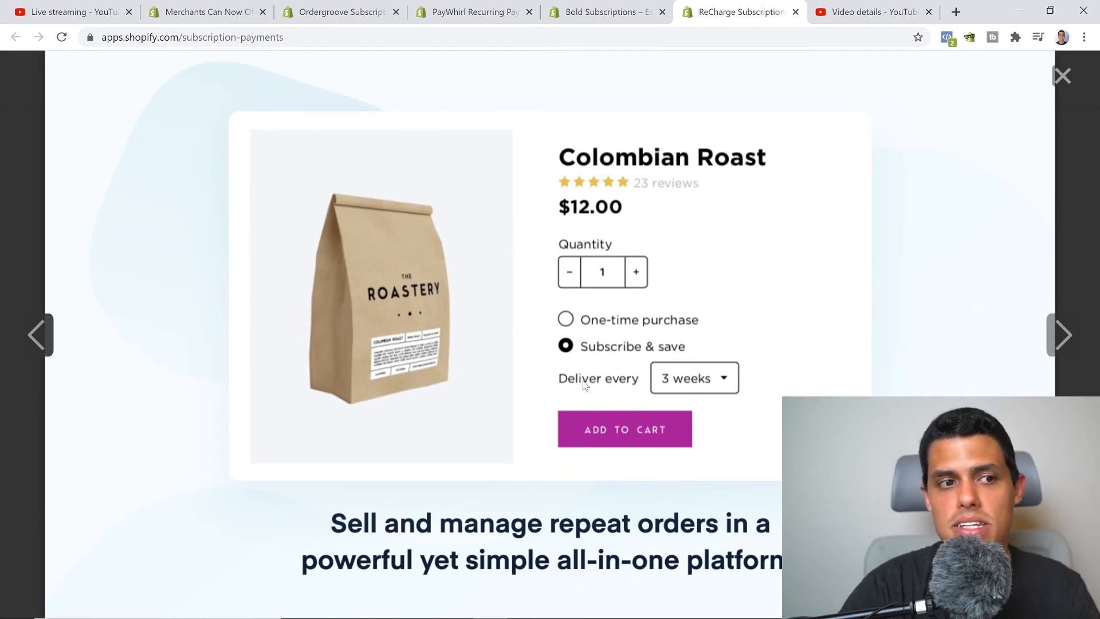
mouse_move(1063, 334)
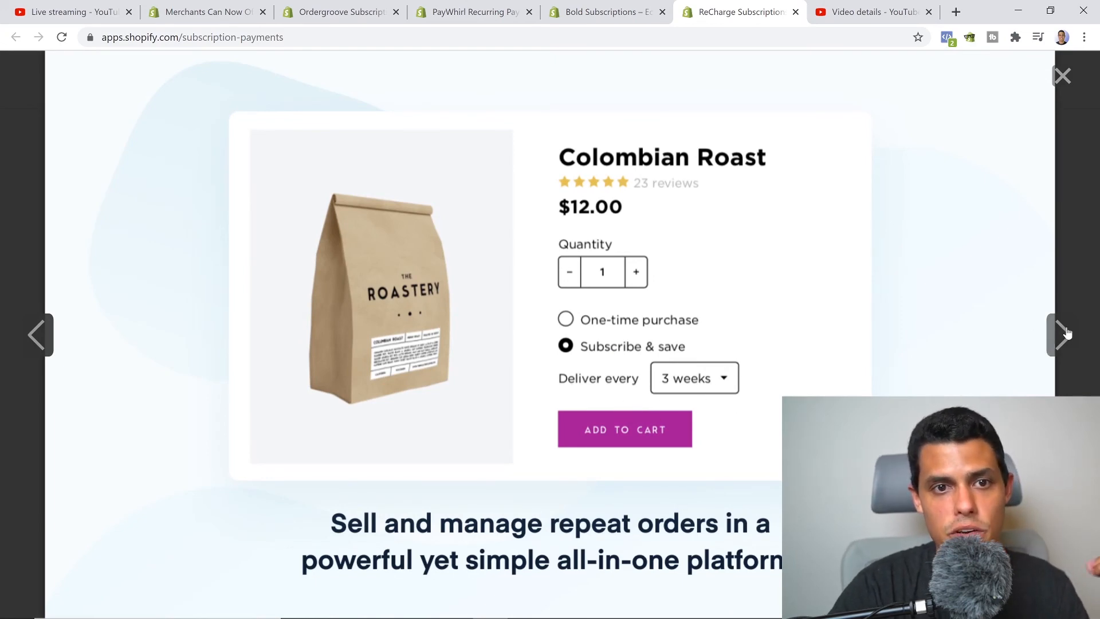
click(1064, 335)
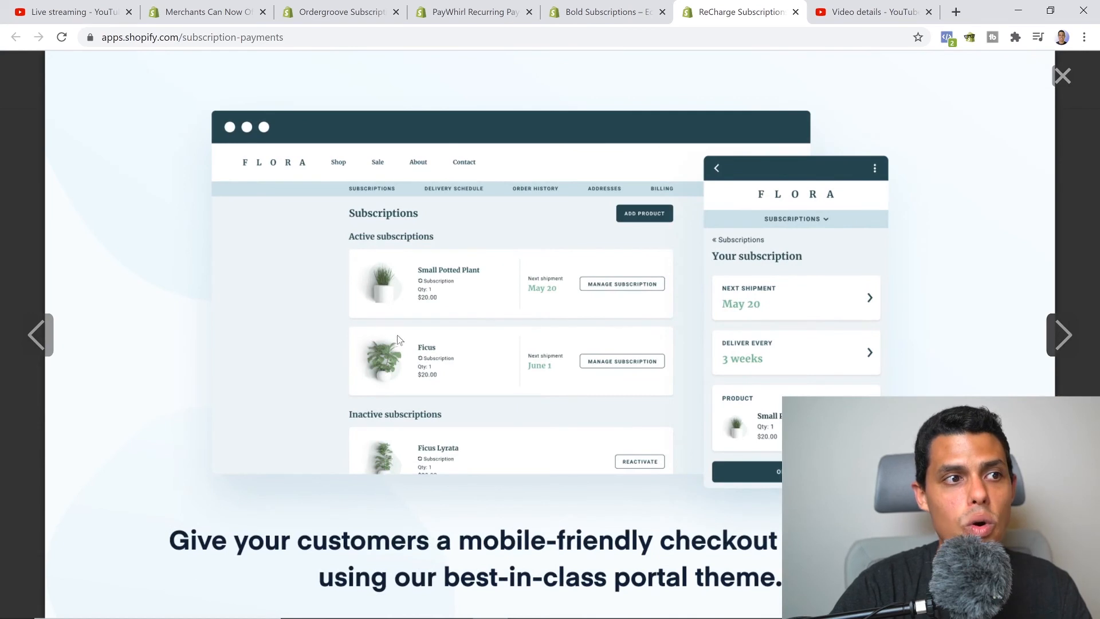
mouse_move(1064, 327)
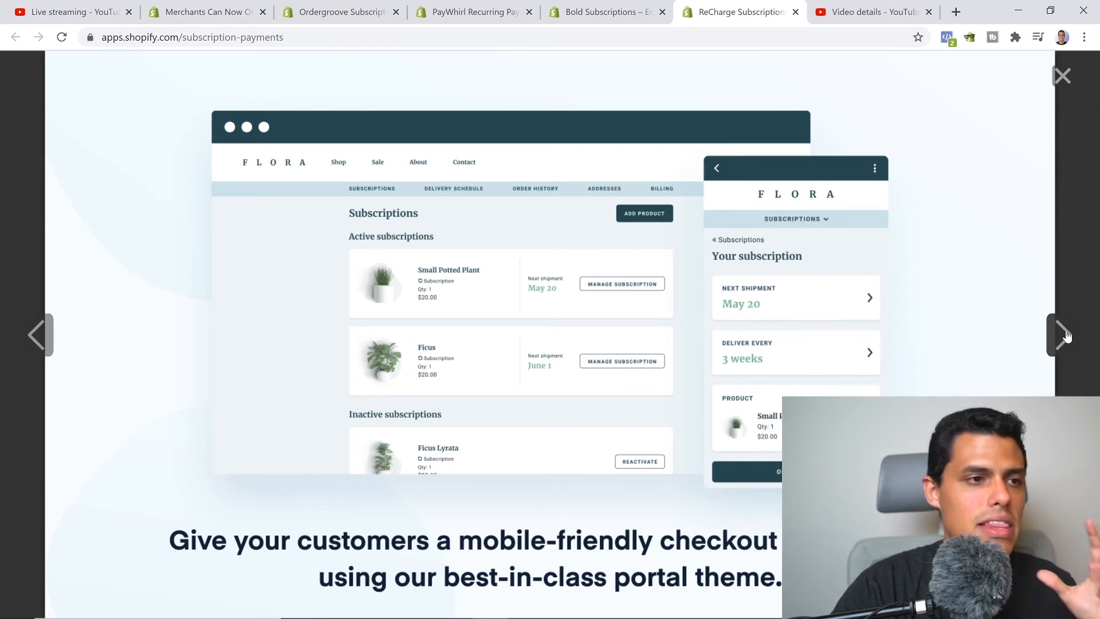
click(1063, 335)
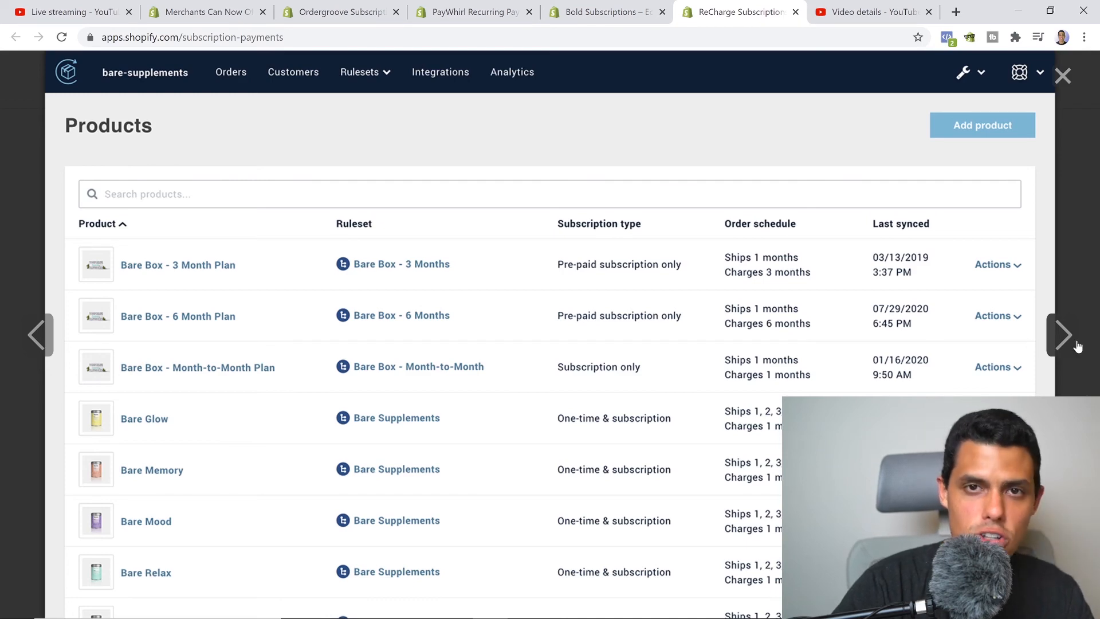
click(177, 265)
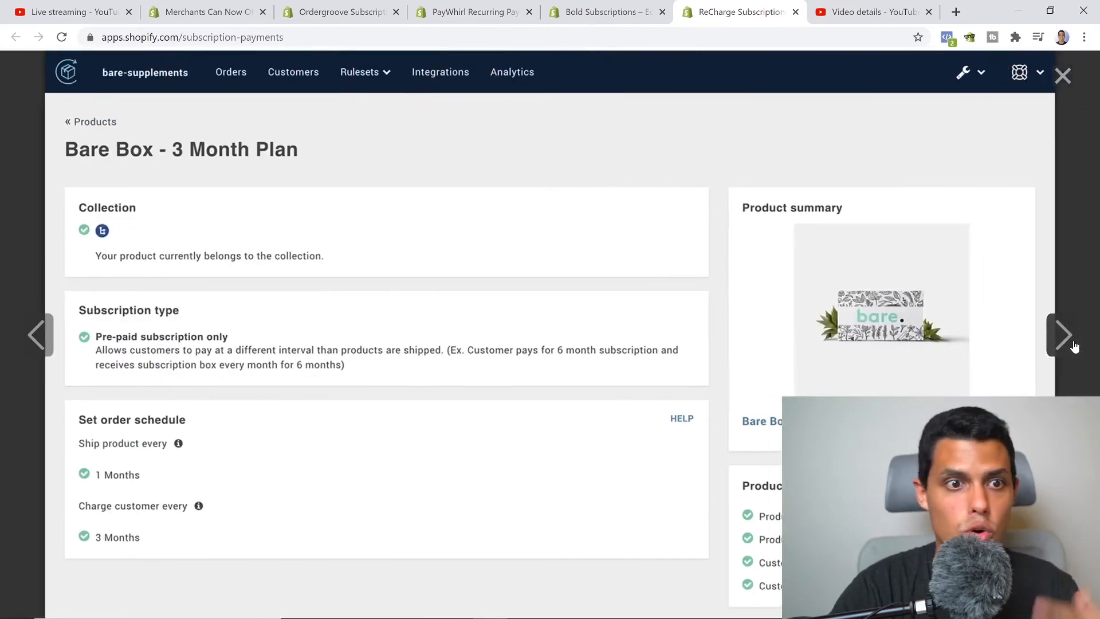
click(1064, 334)
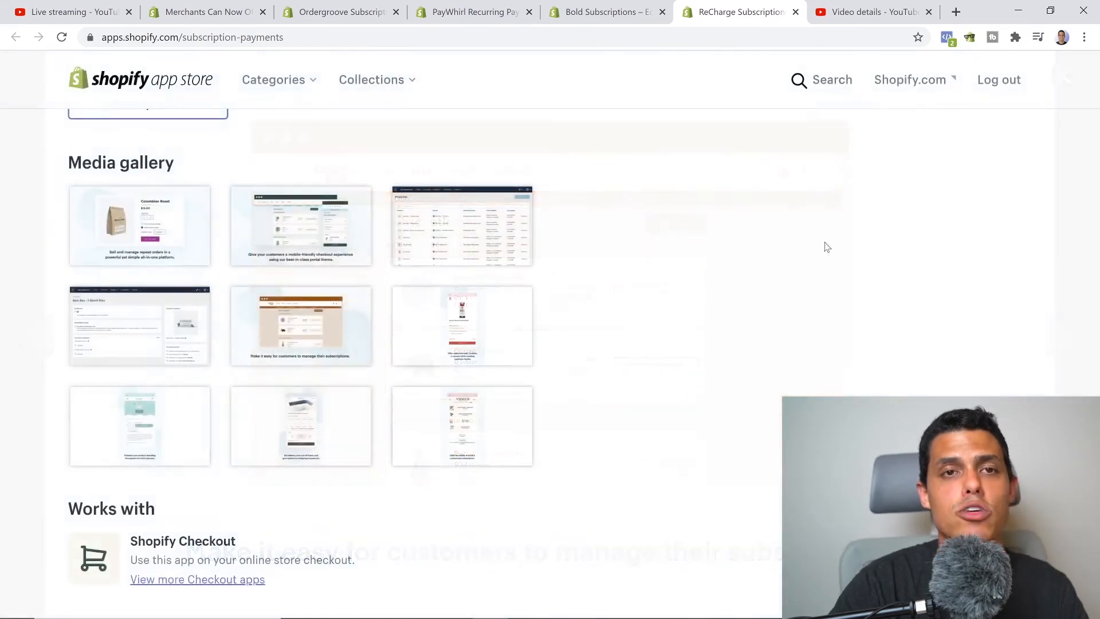
scroll(up, 3)
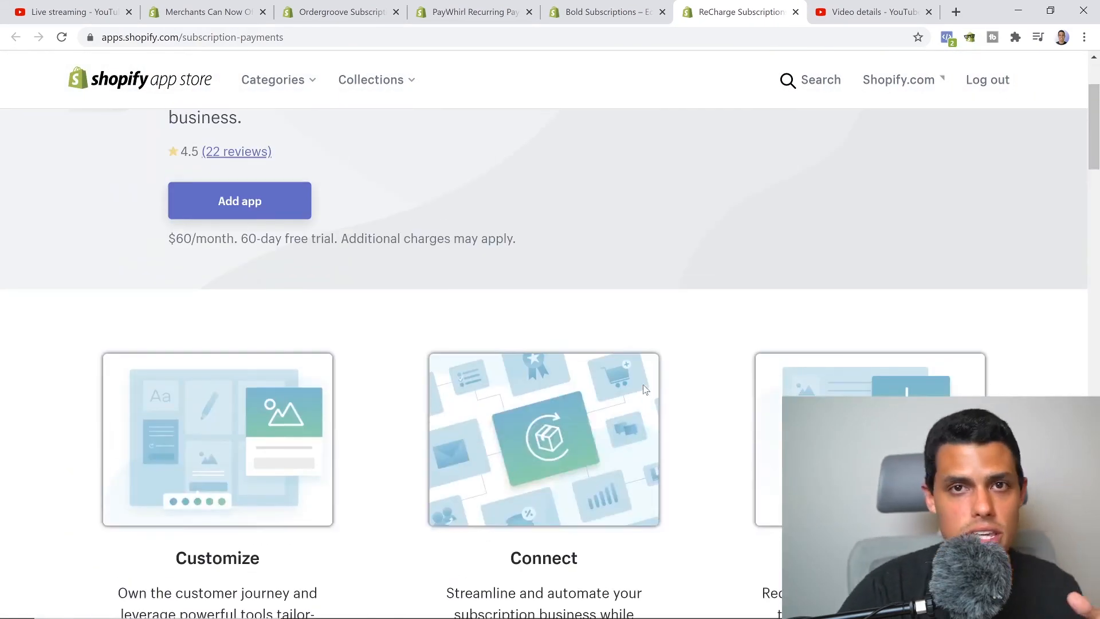